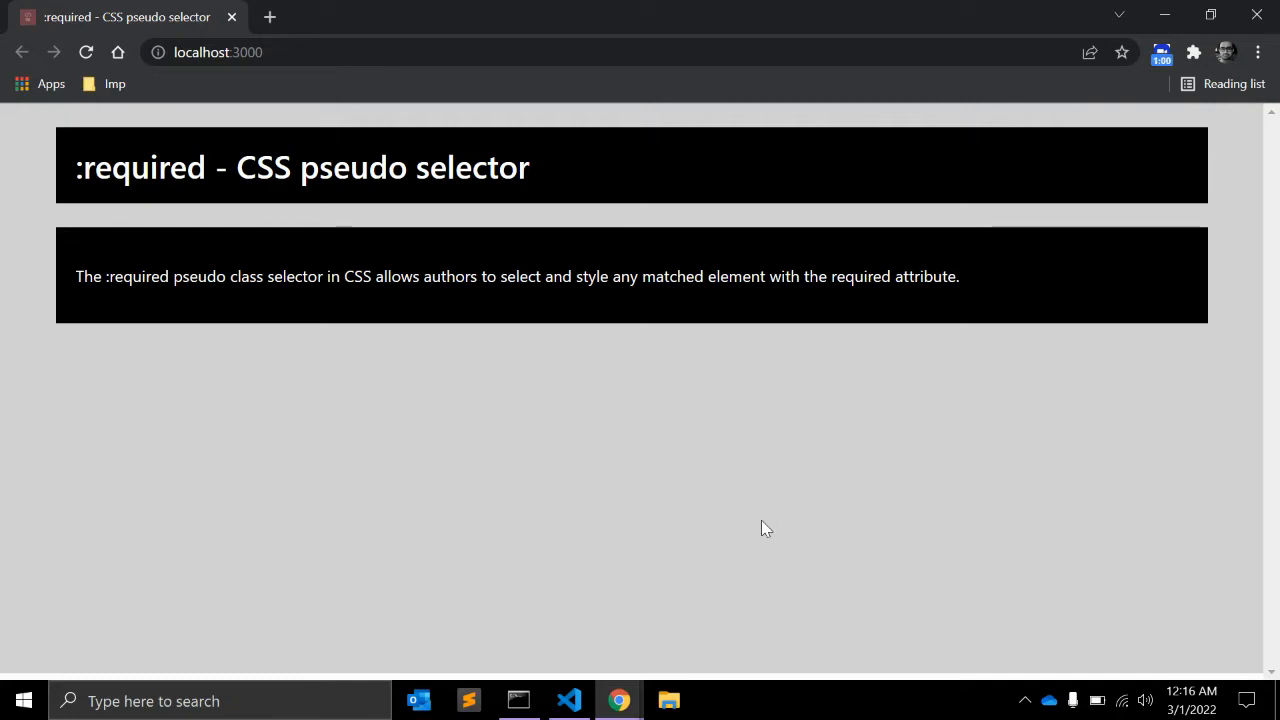
# Step: Type <input type="name" name="firstname" required /> on line 20 of index.html and preview it
pyautogui.click(568, 700)
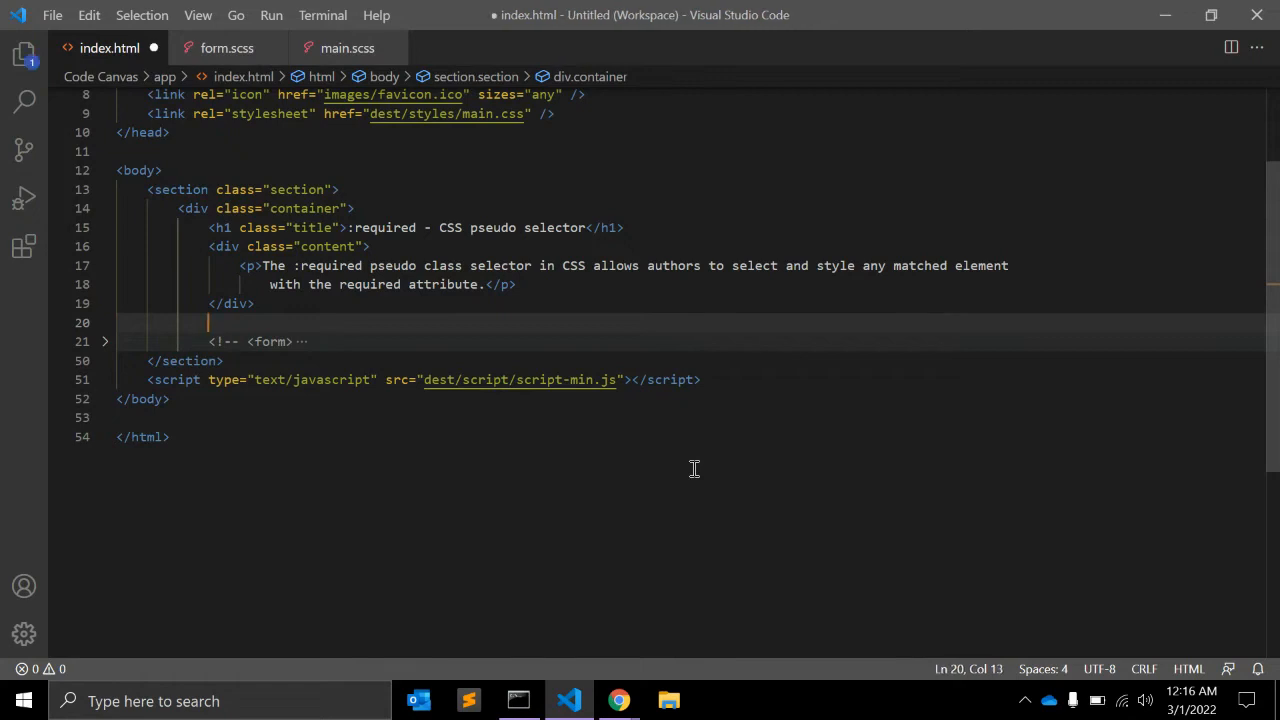
pyautogui.write('input')
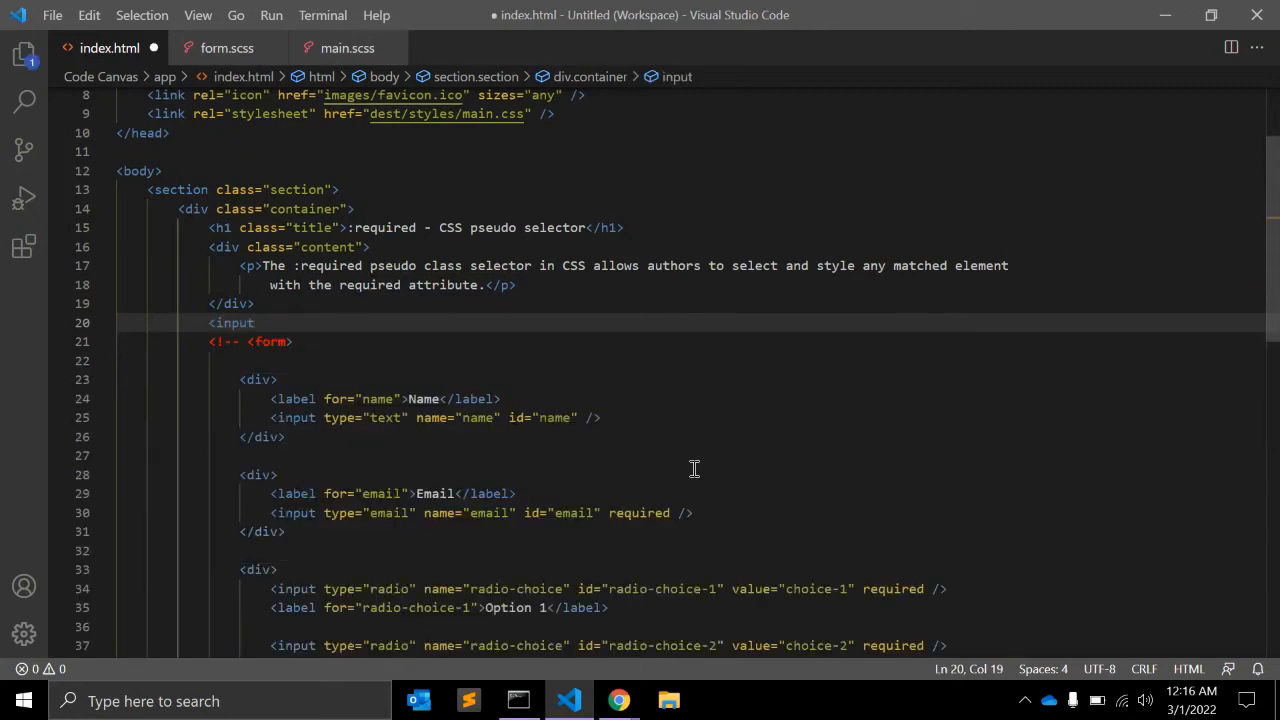
pyautogui.write('type="')
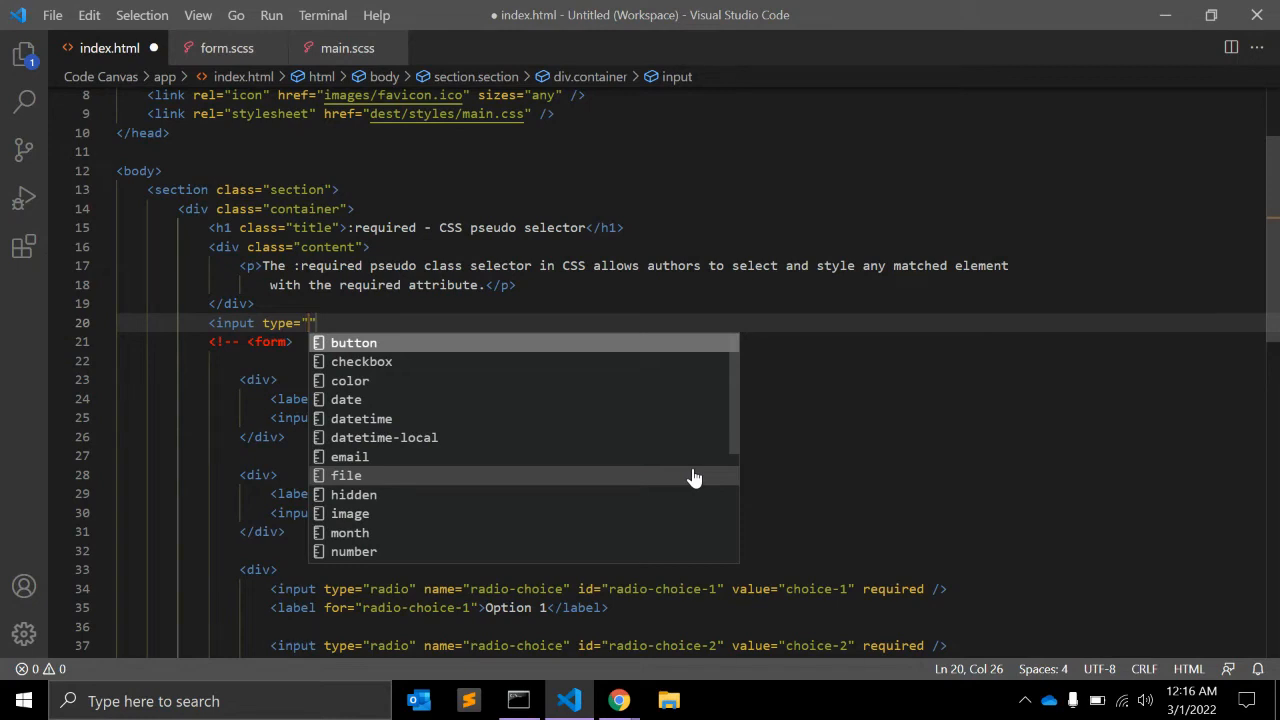
pyautogui.write('name')
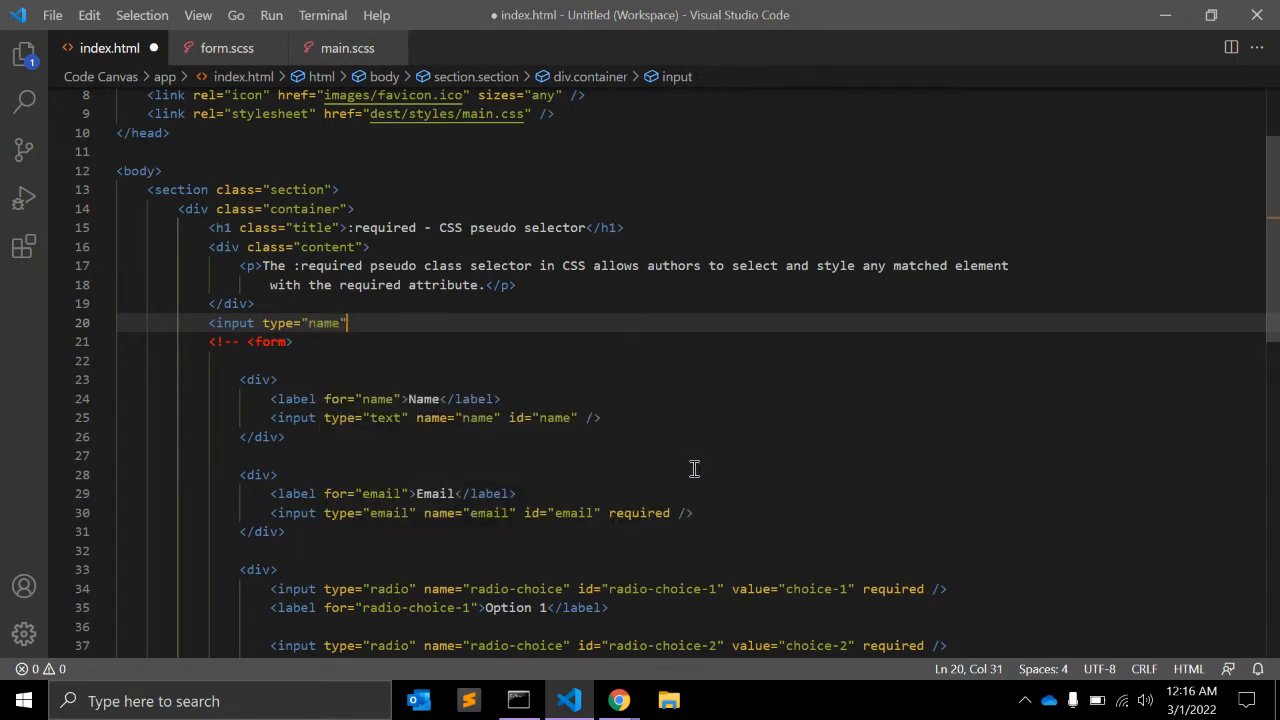
pyautogui.write('name="')
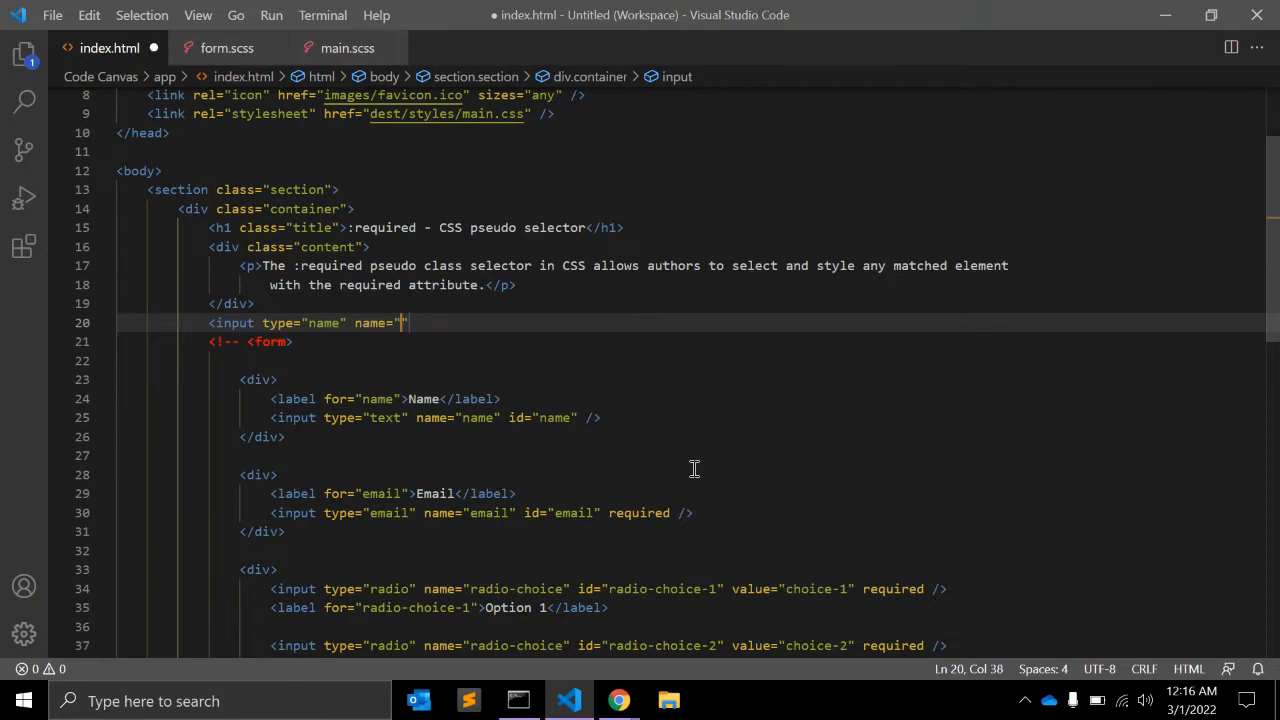
pyautogui.write('firs')
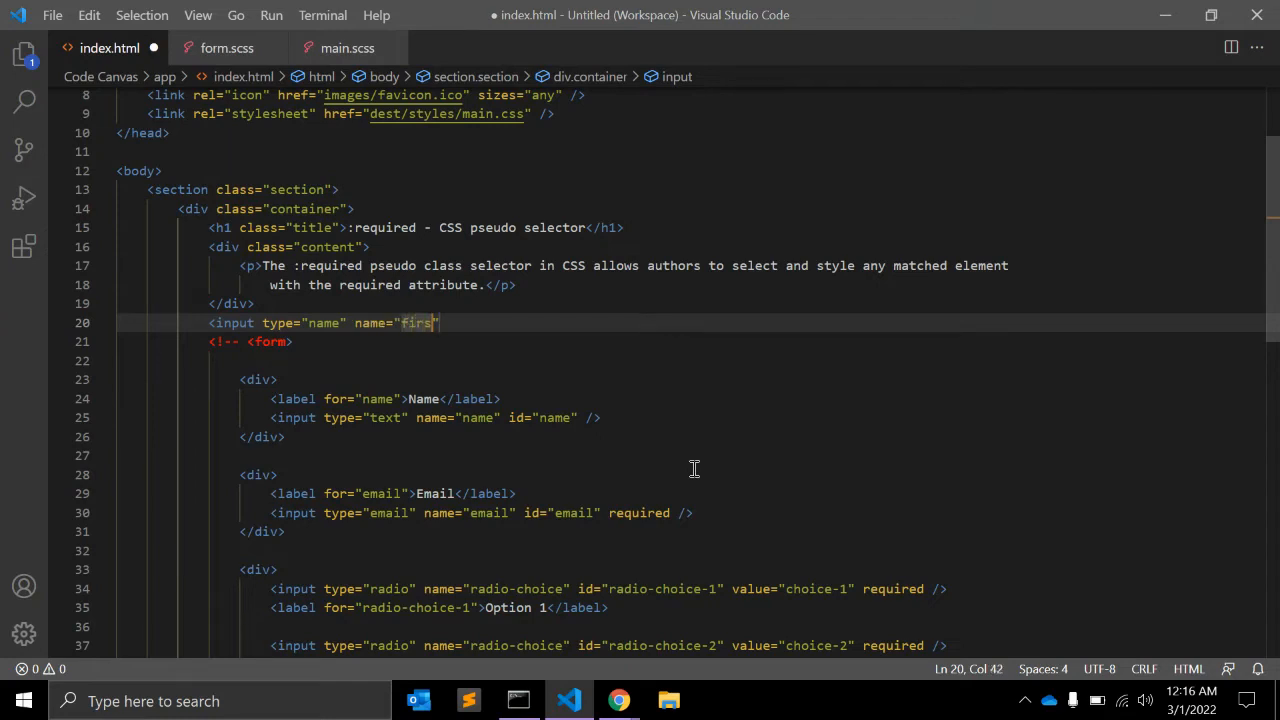
pyautogui.write('tname')
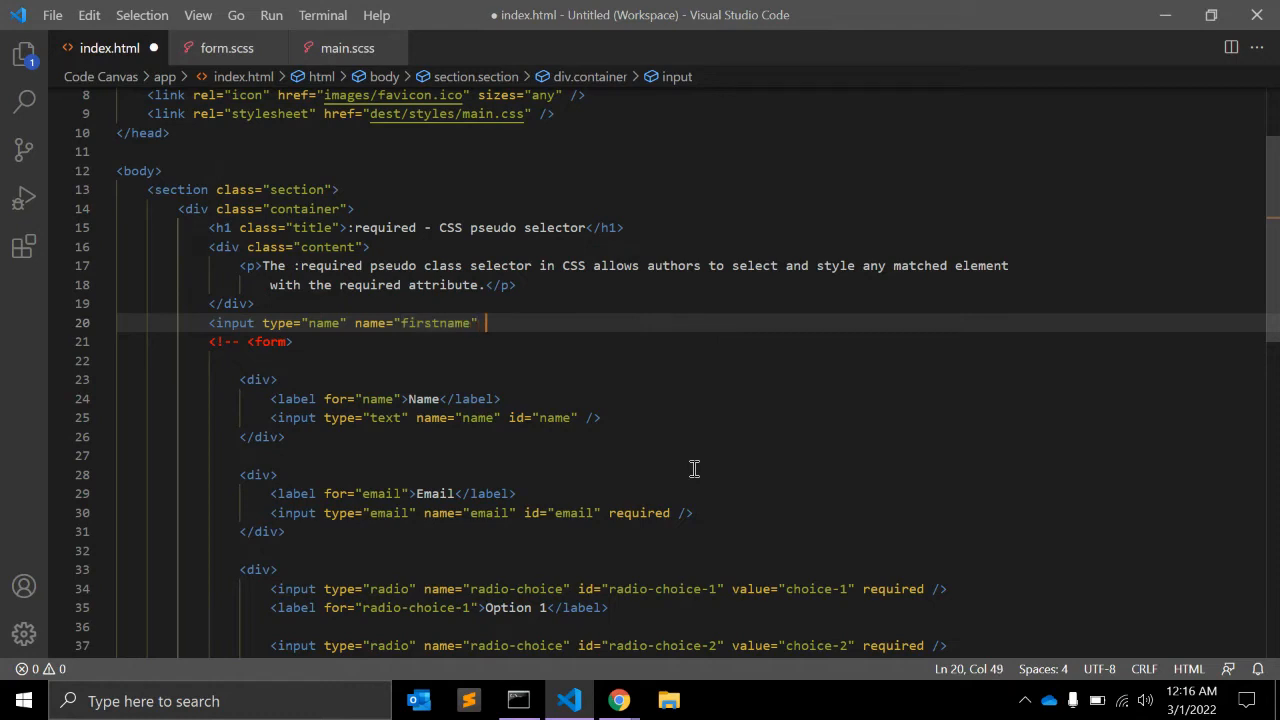
pyautogui.write('/>')
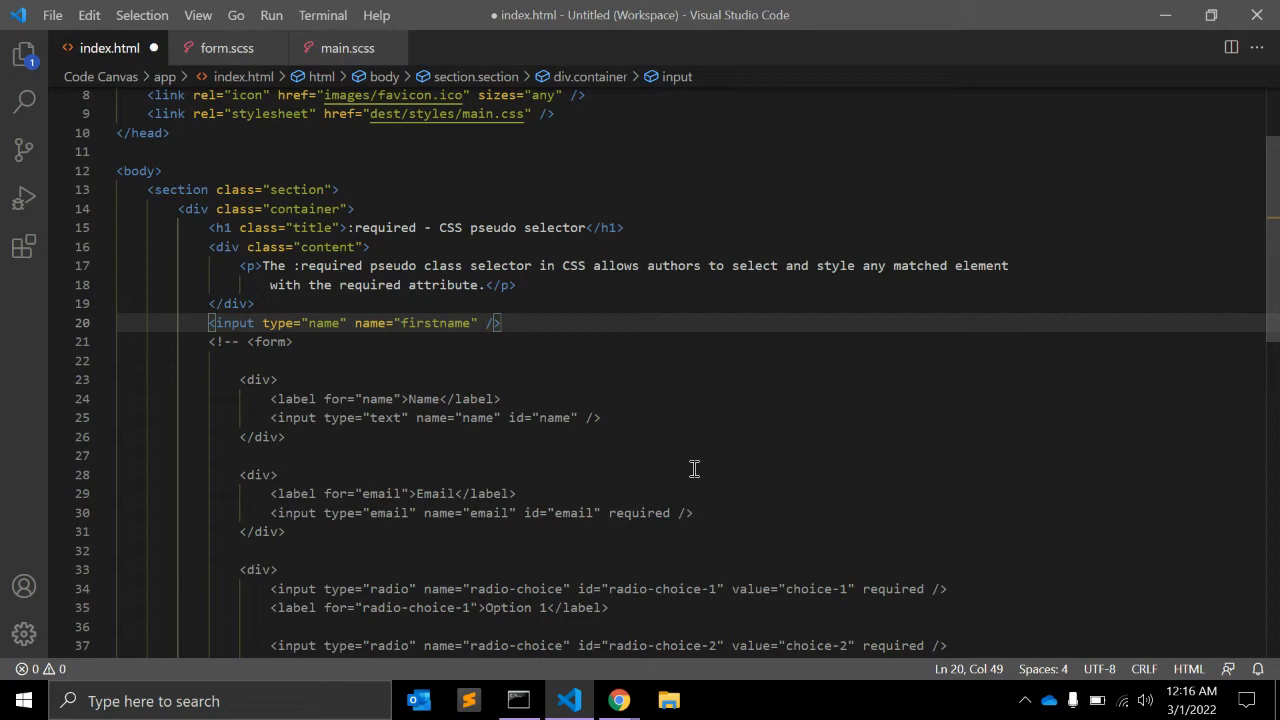
pyautogui.write('required')
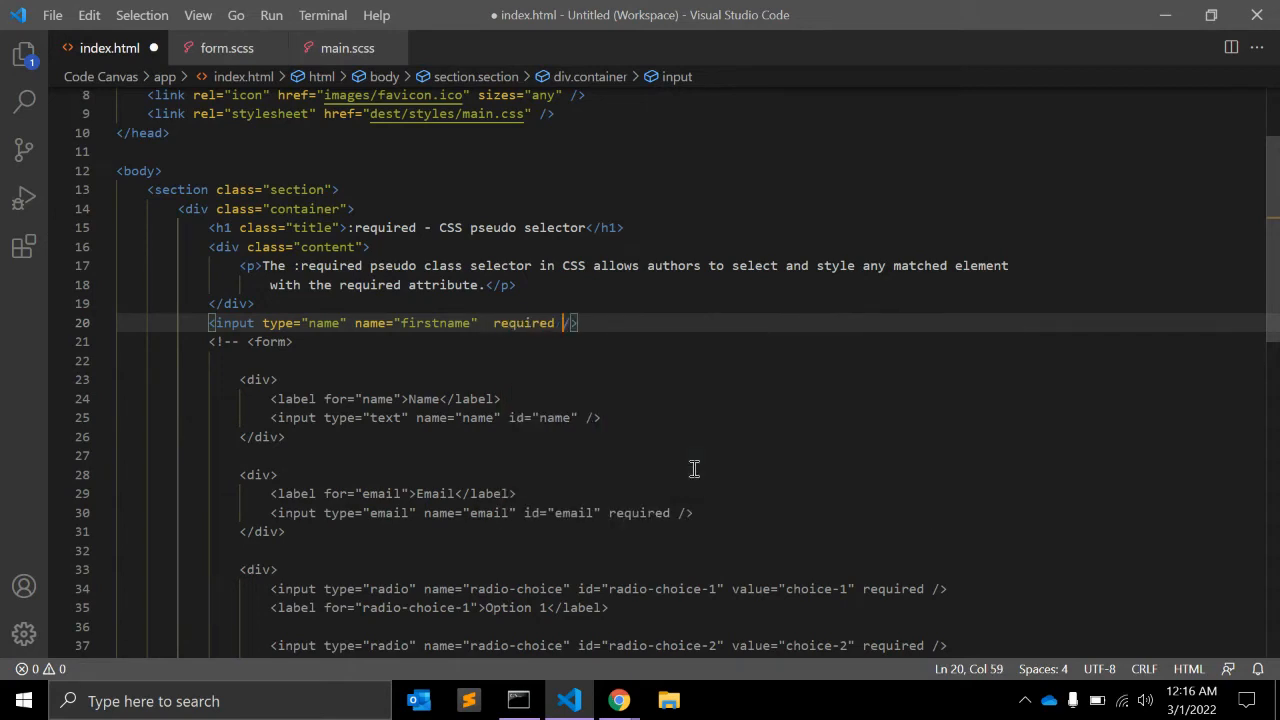
pyautogui.click(618, 700)
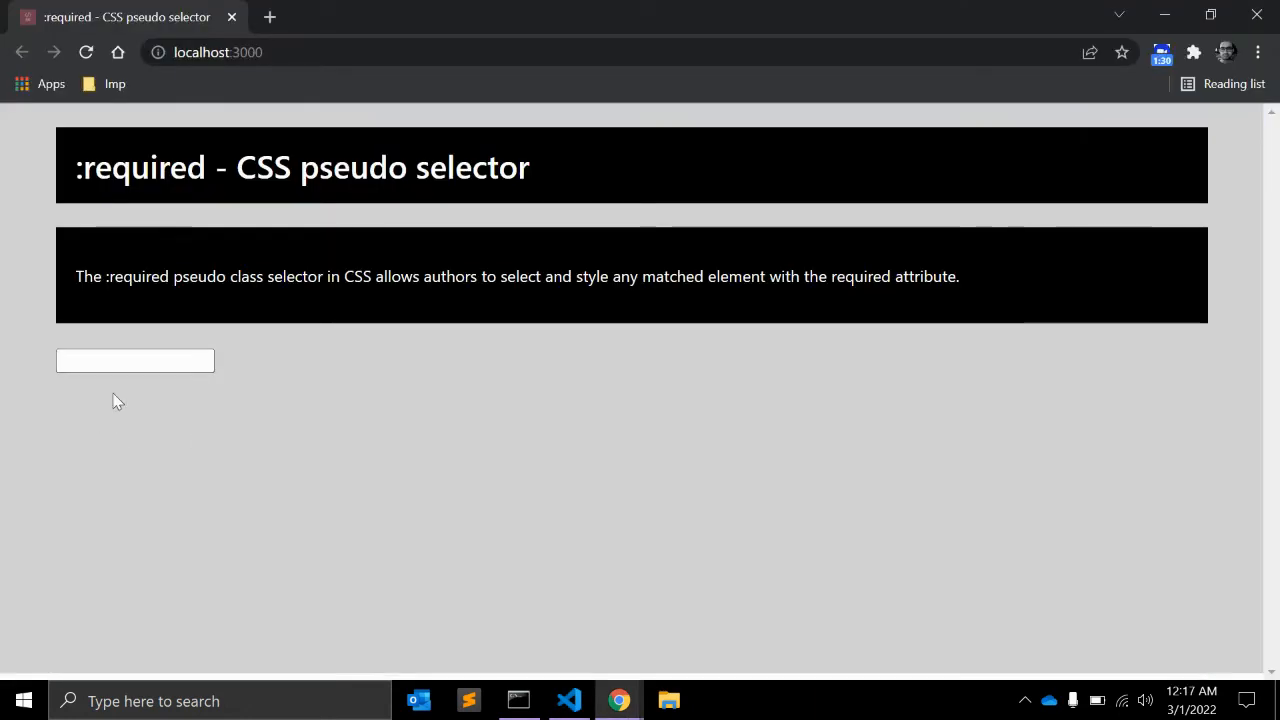
pyautogui.moveTo(315, 440)
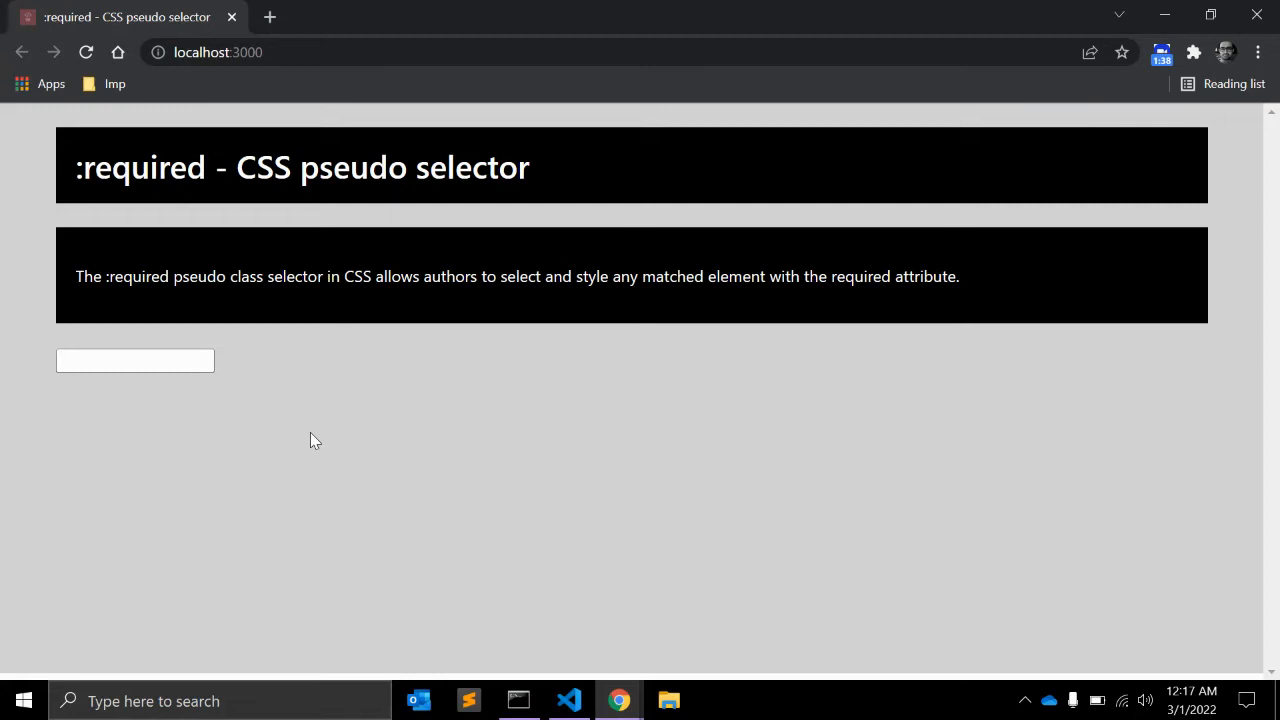
# Step: Write a :required { background-color: red } rule at the end of form.scss
pyautogui.click(568, 700)
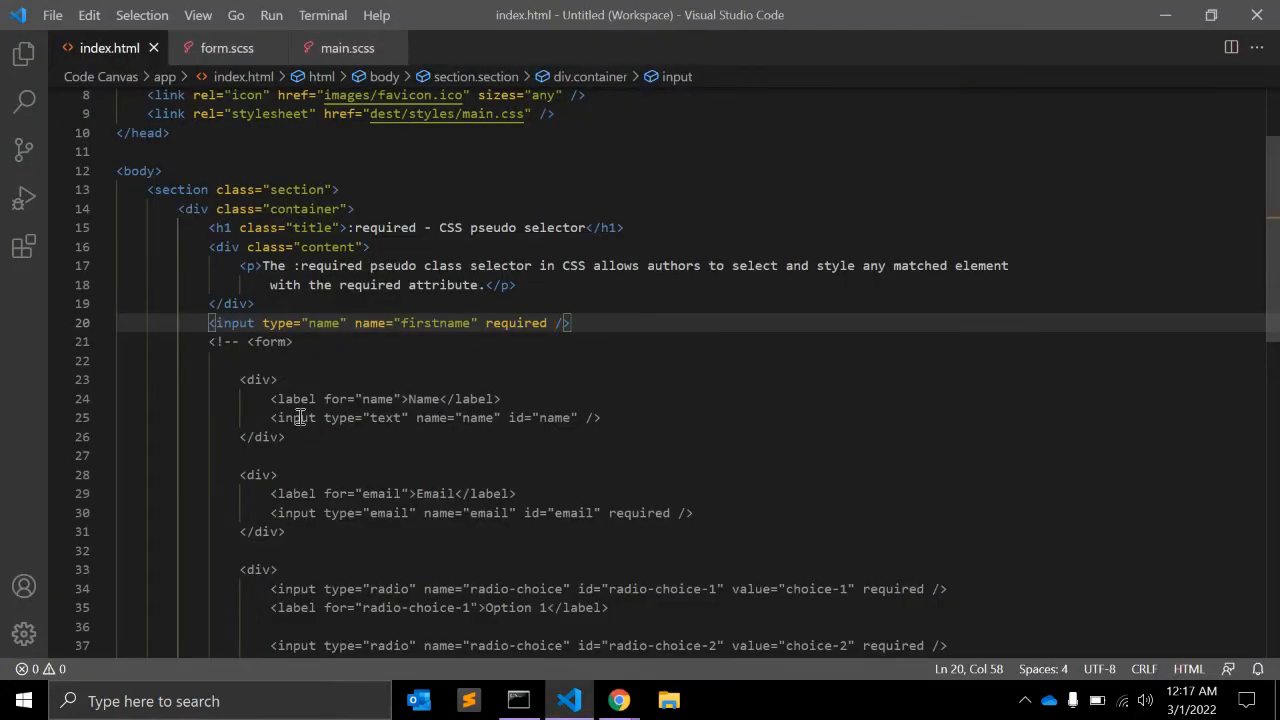
pyautogui.click(227, 47)
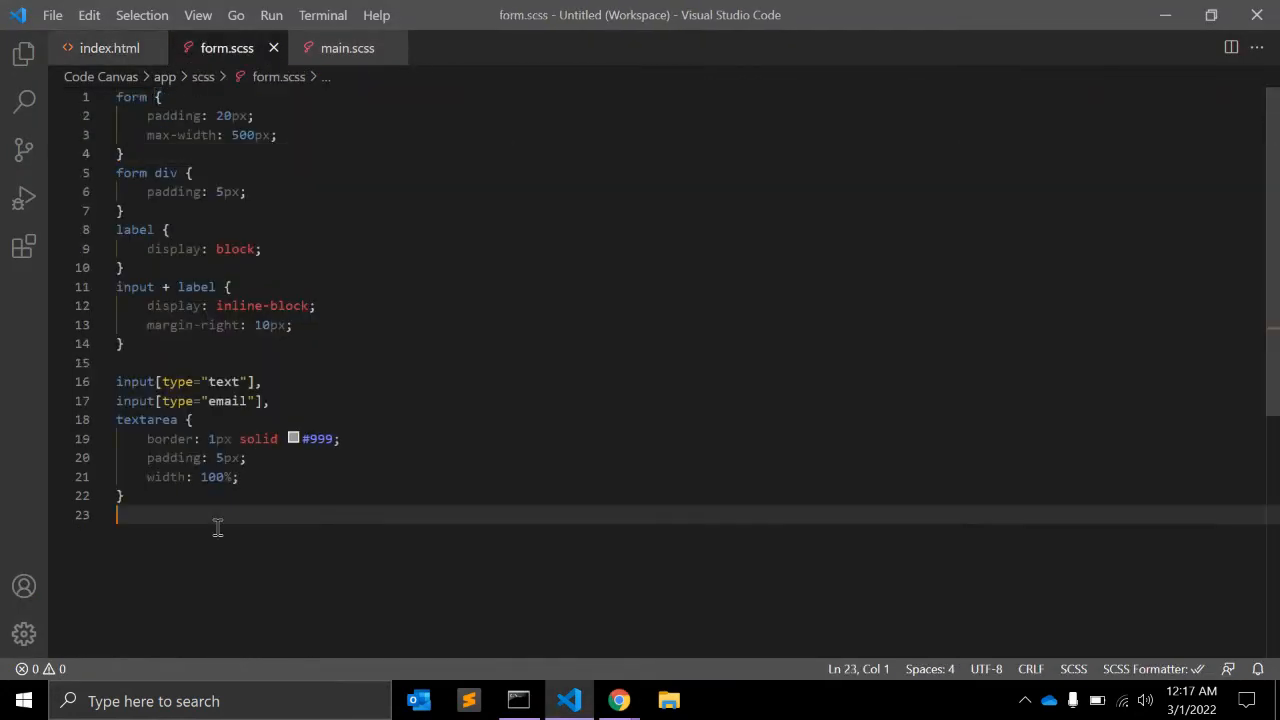
pyautogui.write(':')
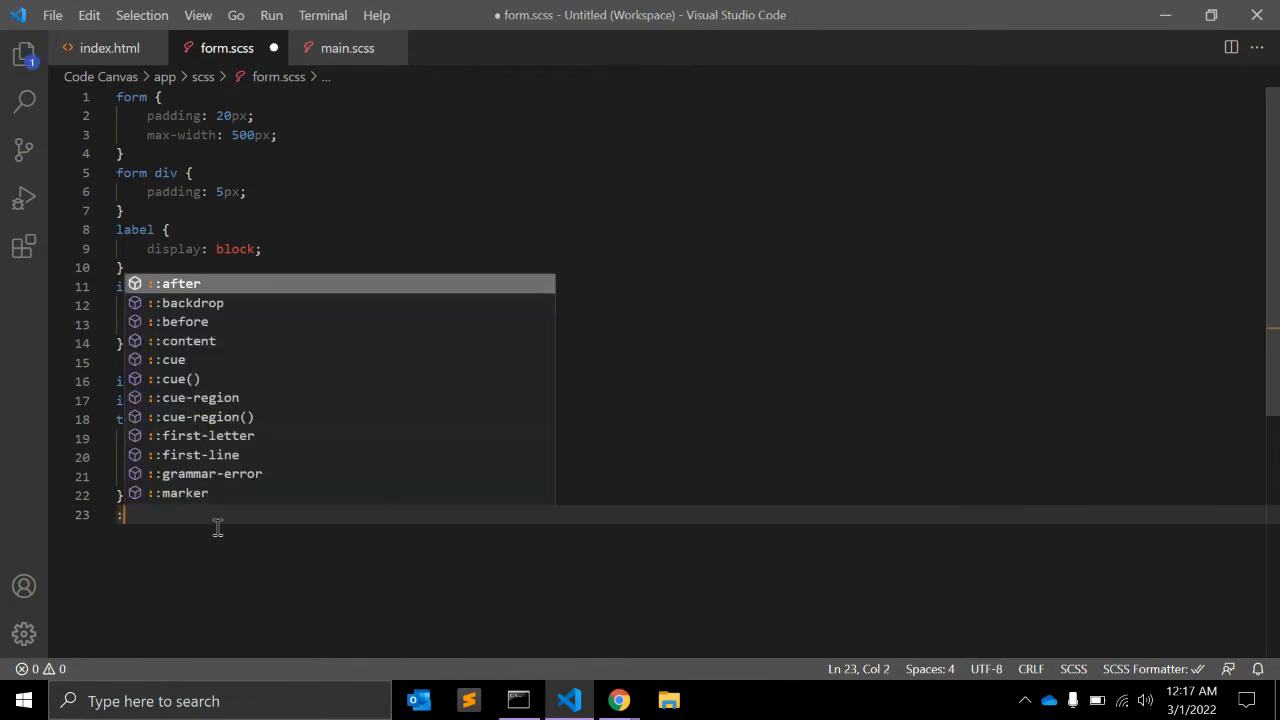
pyautogui.write('required {')
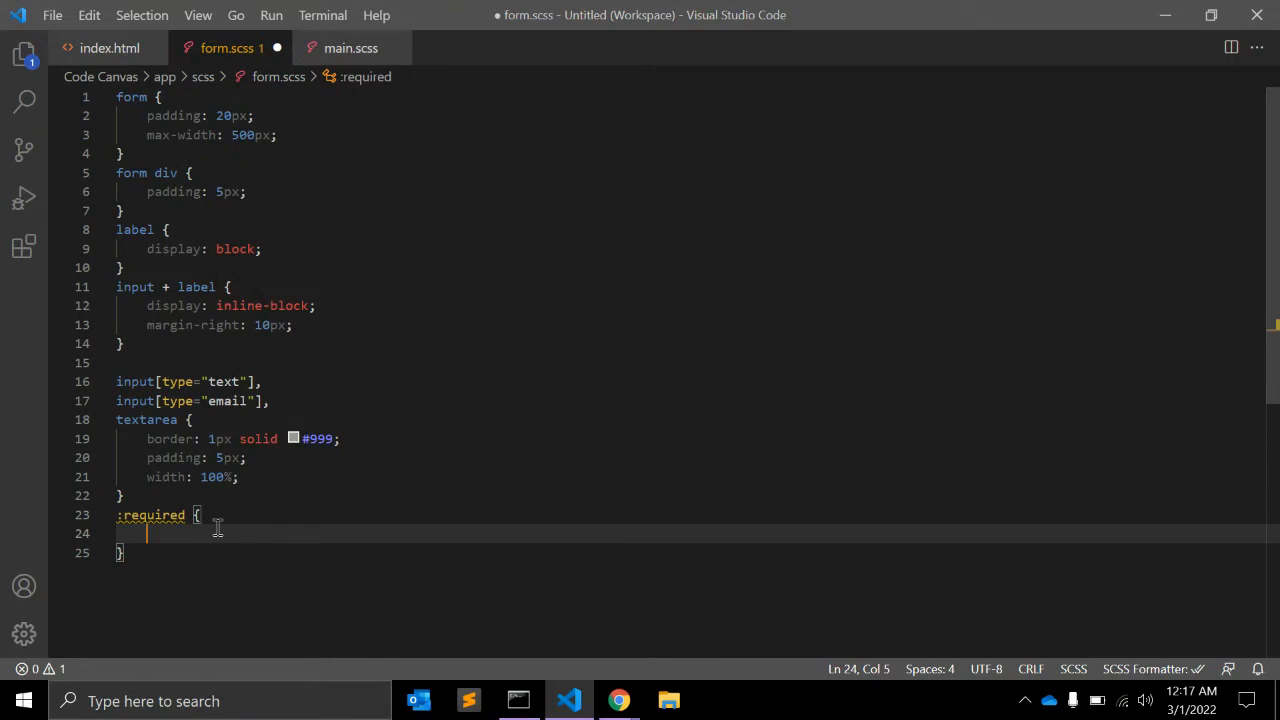
pyautogui.write('background-color: red;')
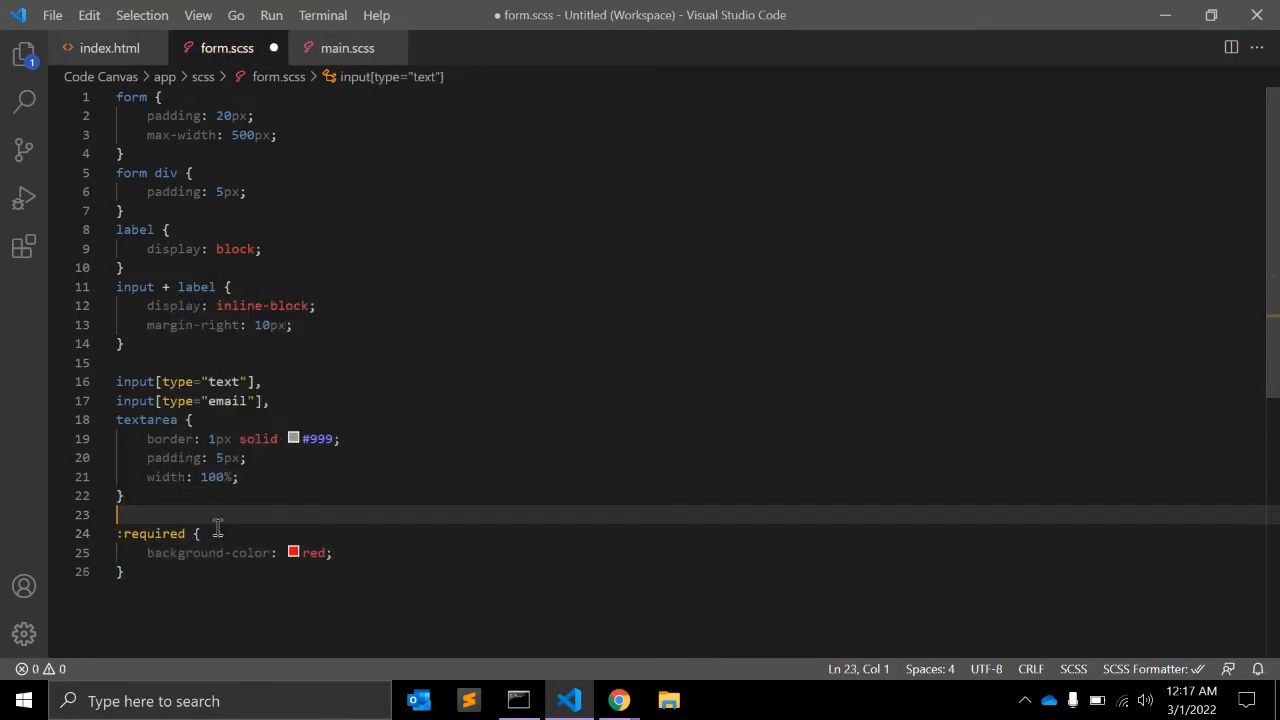
# Step: Check the red input in the browser preview and return to the stylesheet
pyautogui.doubleClick(151, 533)
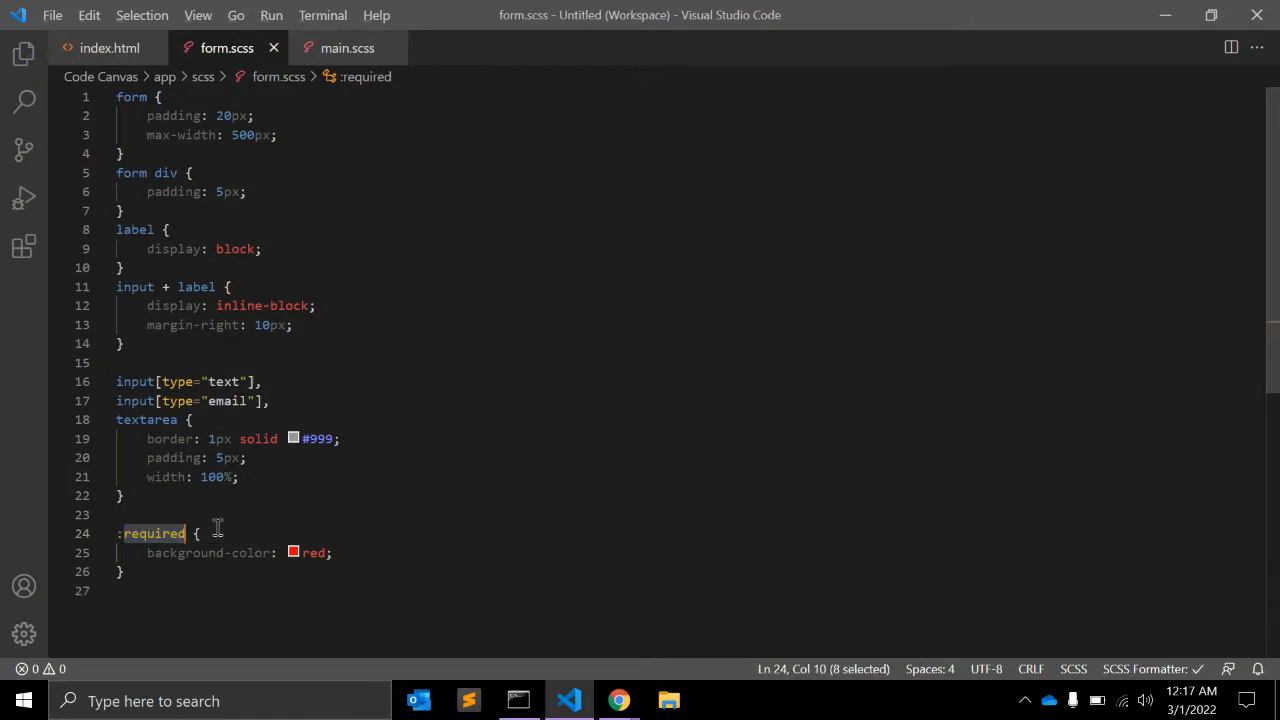
pyautogui.click(618, 700)
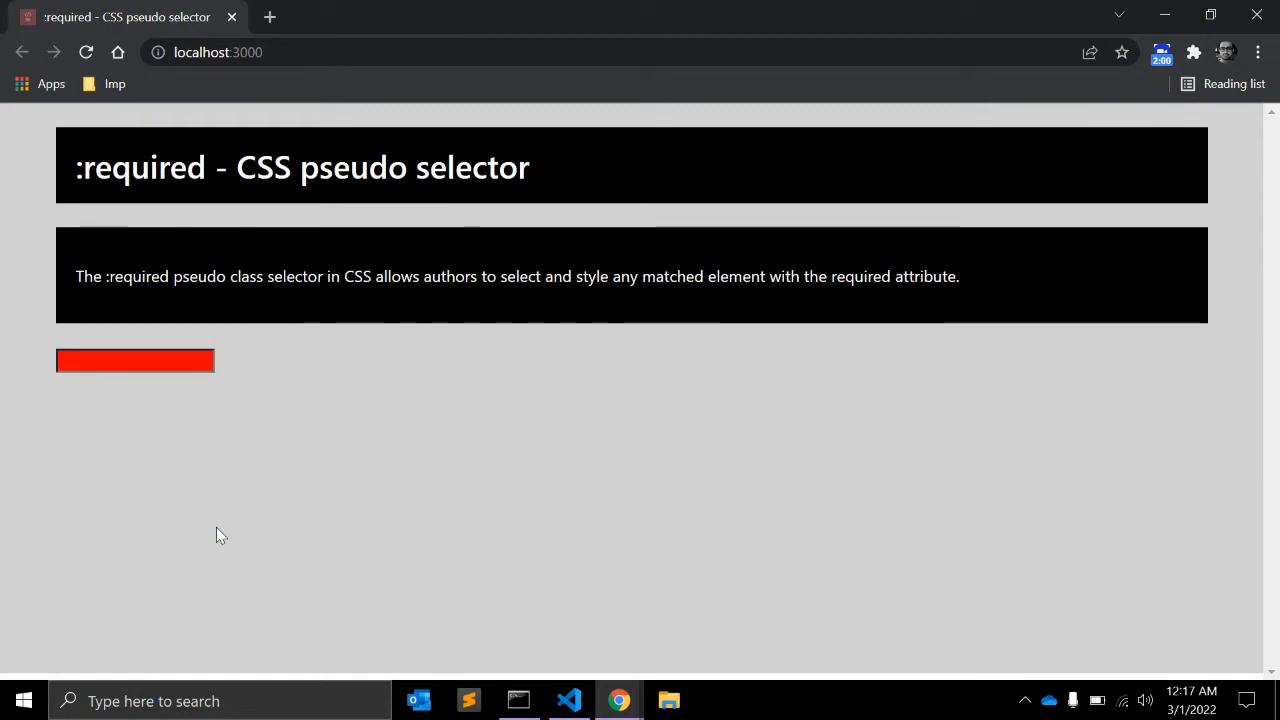
pyautogui.moveTo(329, 480)
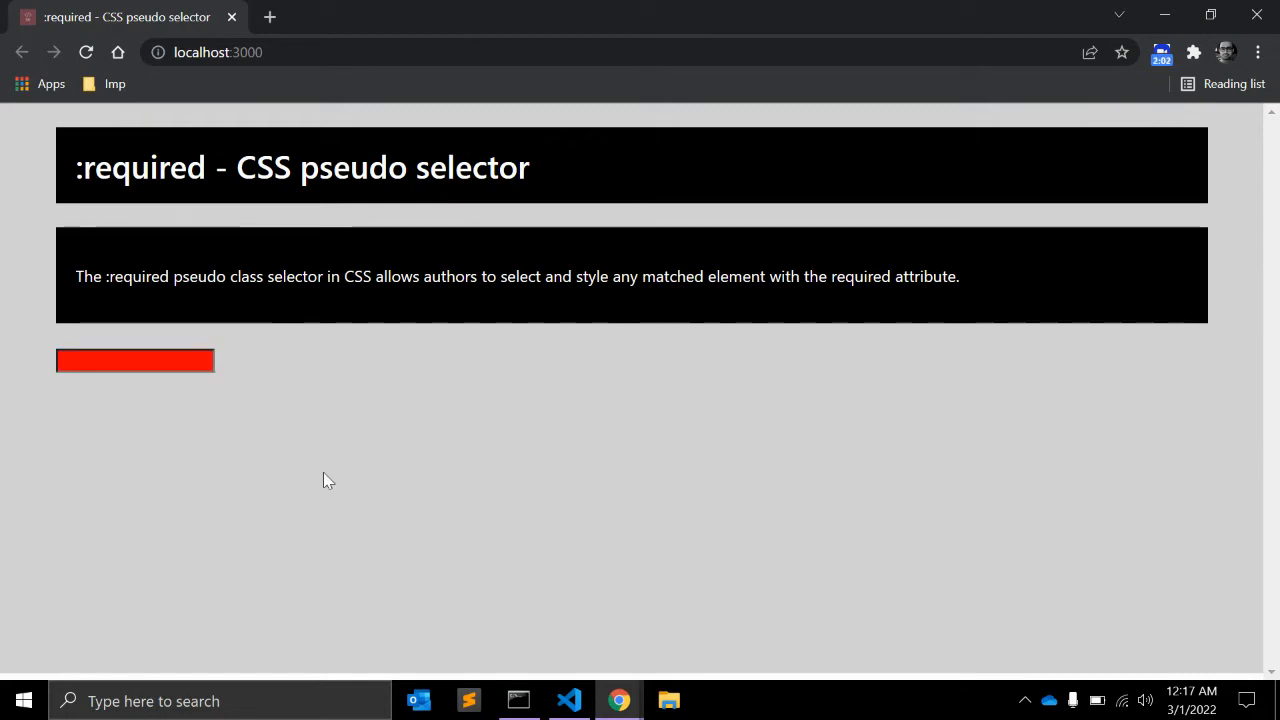
pyautogui.click(568, 700)
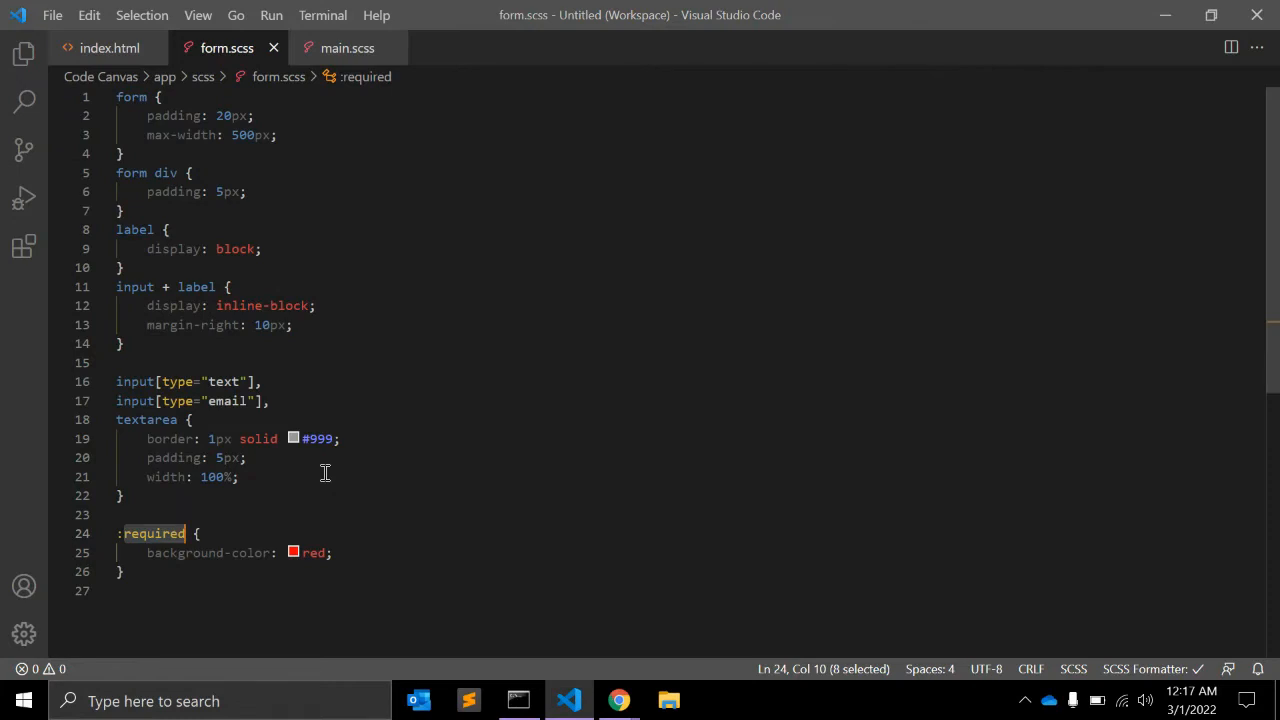
# Step: Delete 'required' from the line 20 firstname input and confirm the preview field is white
pyautogui.click(108, 48)
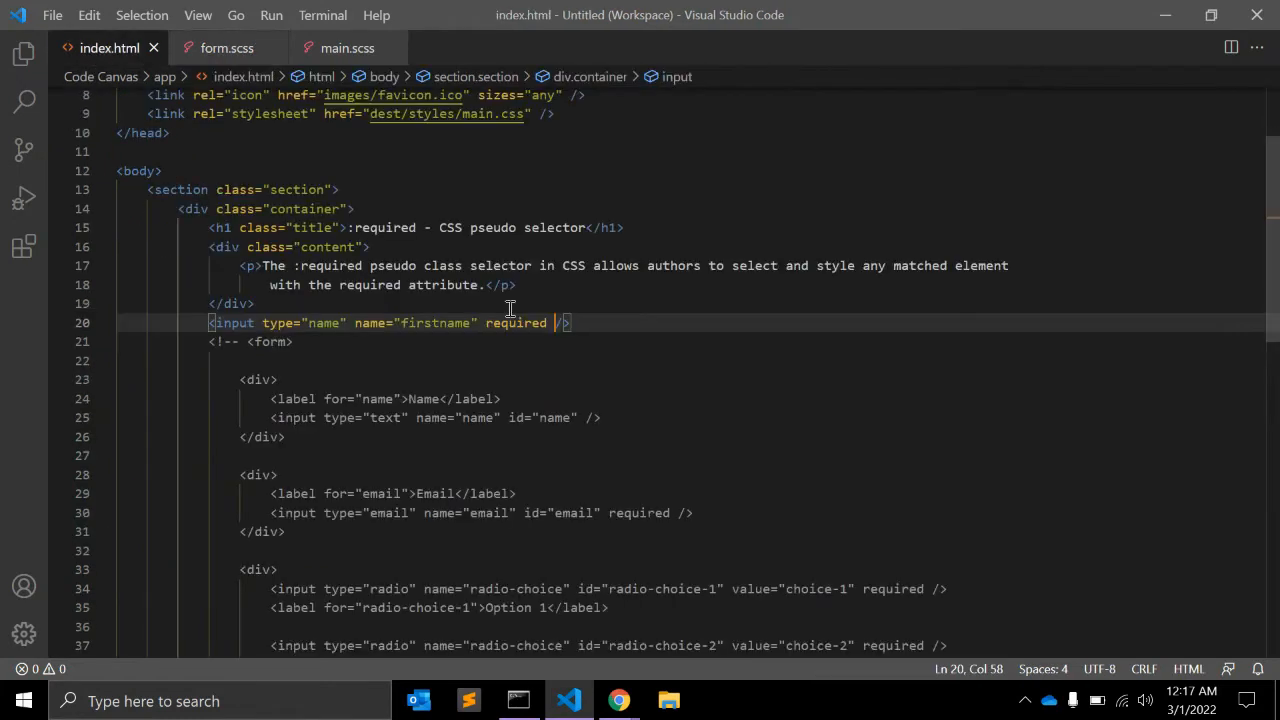
pyautogui.doubleClick(516, 322)
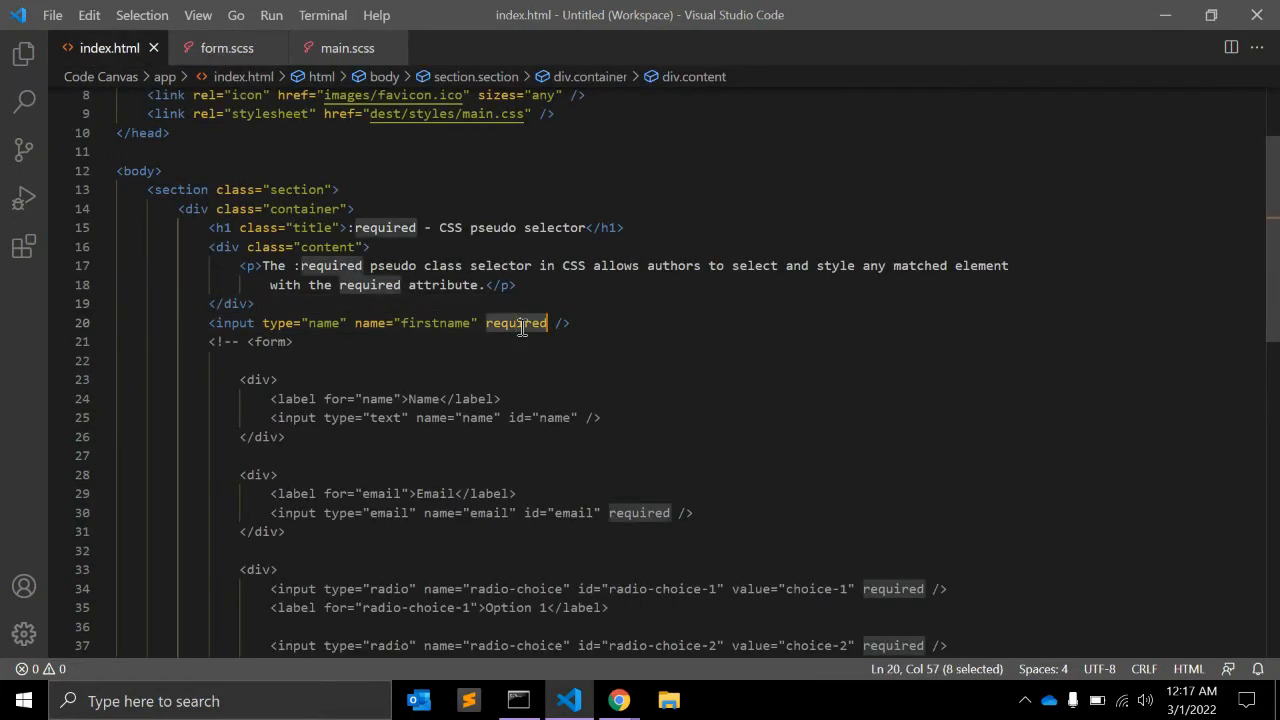
pyautogui.click(618, 700)
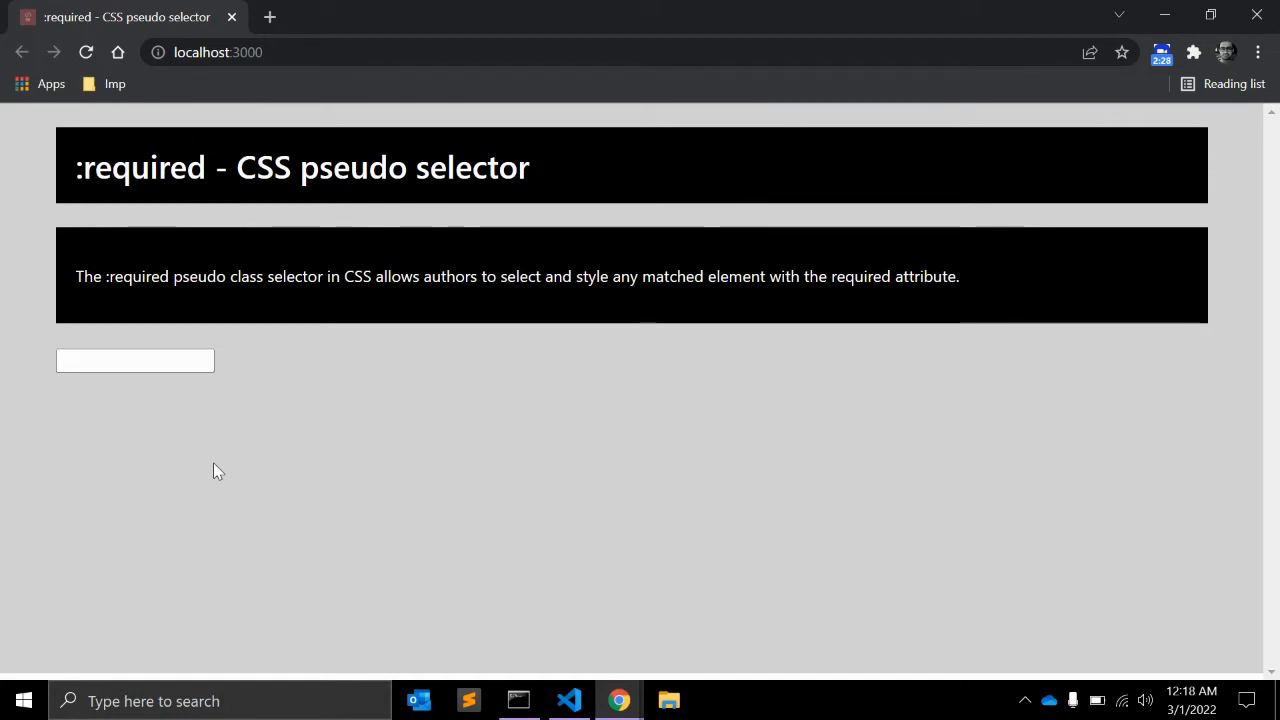
pyautogui.click(568, 700)
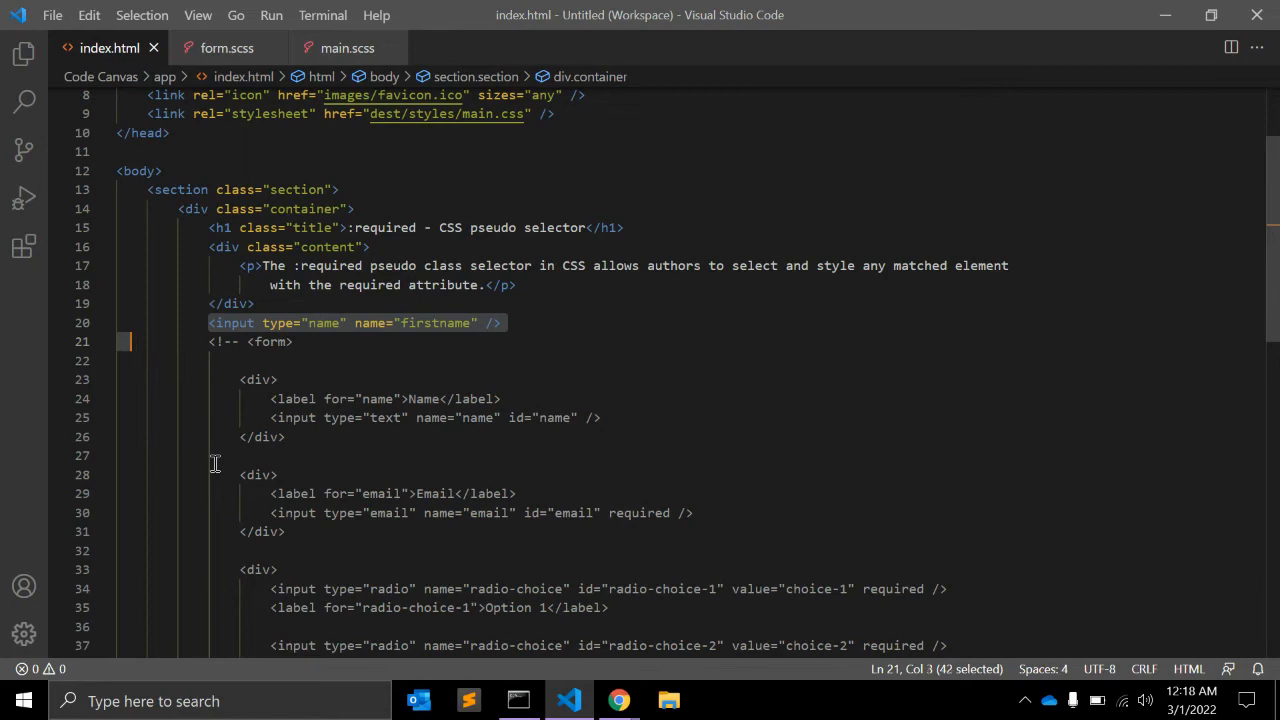
# Step: Delete line 20's firstname input, uncomment the form, and delete the :required block
pyautogui.press('Delete')
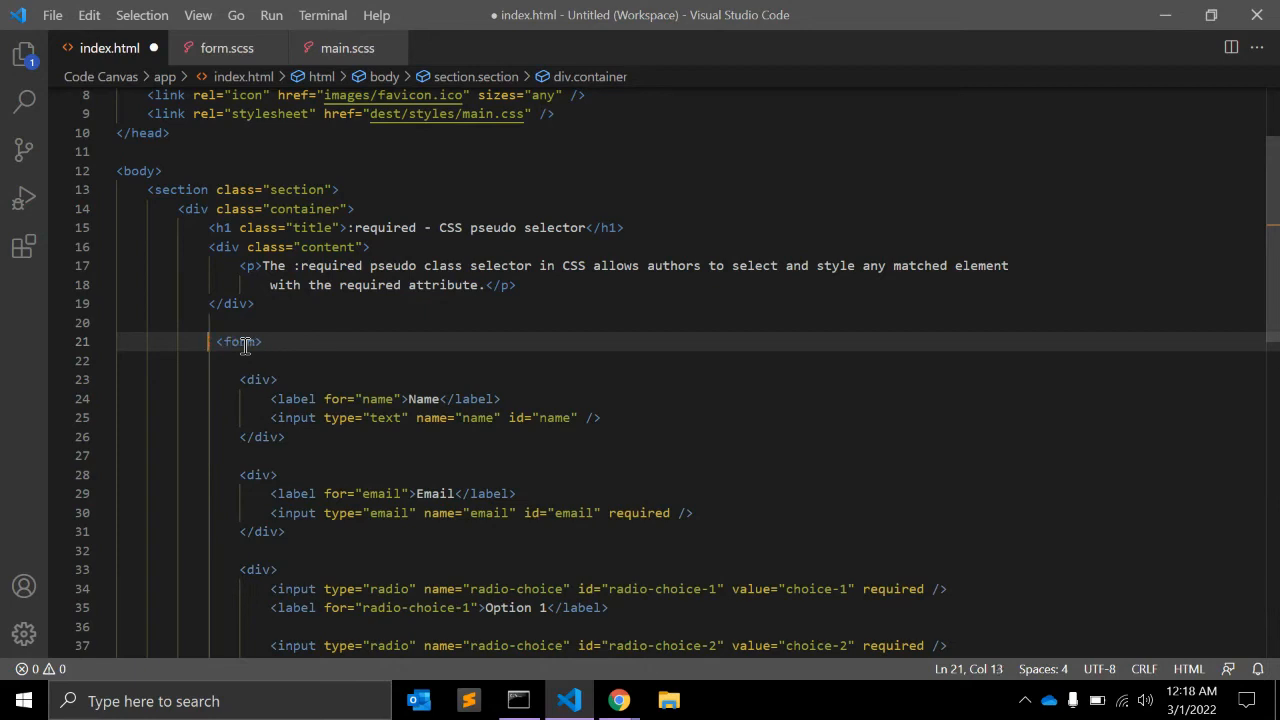
pyautogui.scroll(-3)
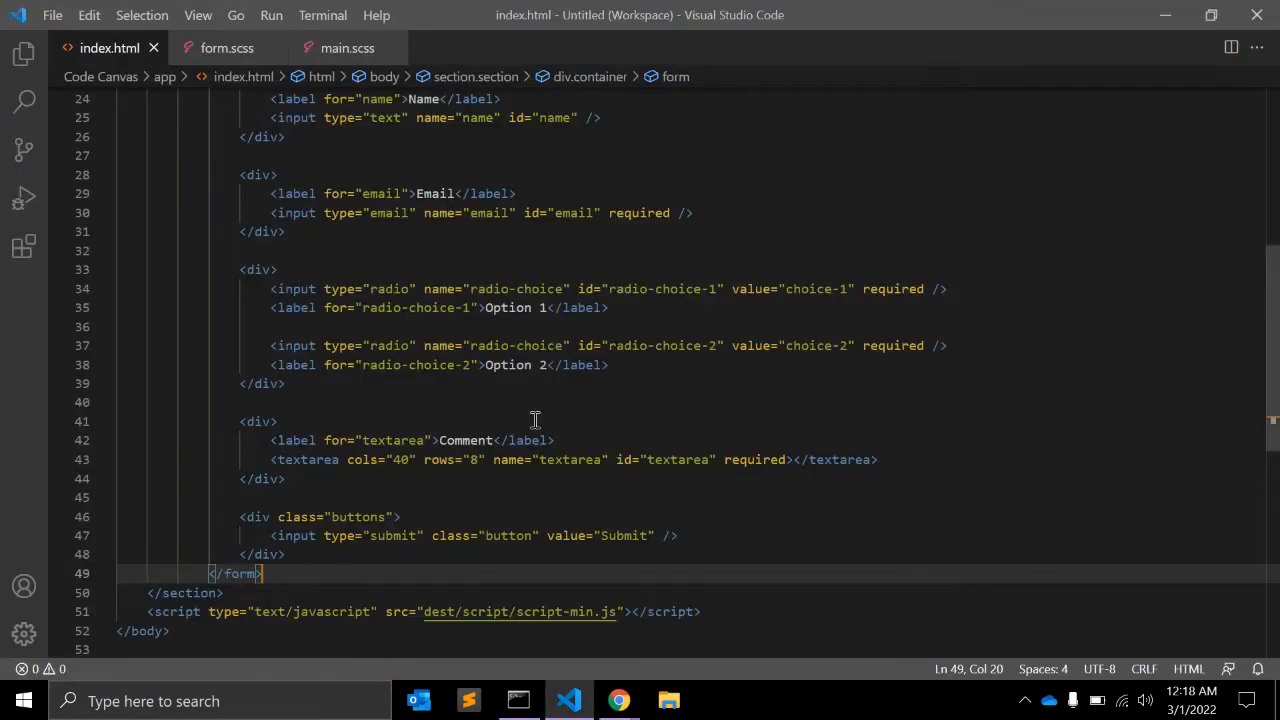
pyautogui.click(226, 47)
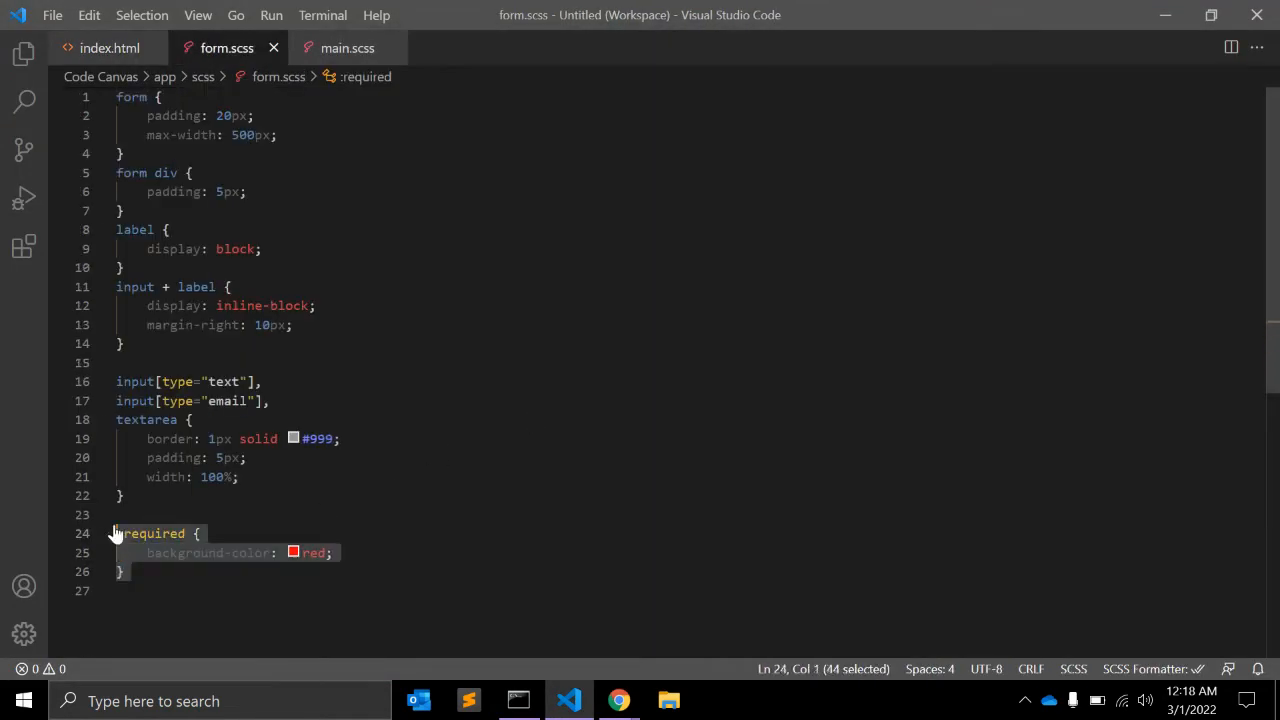
pyautogui.press('Delete')
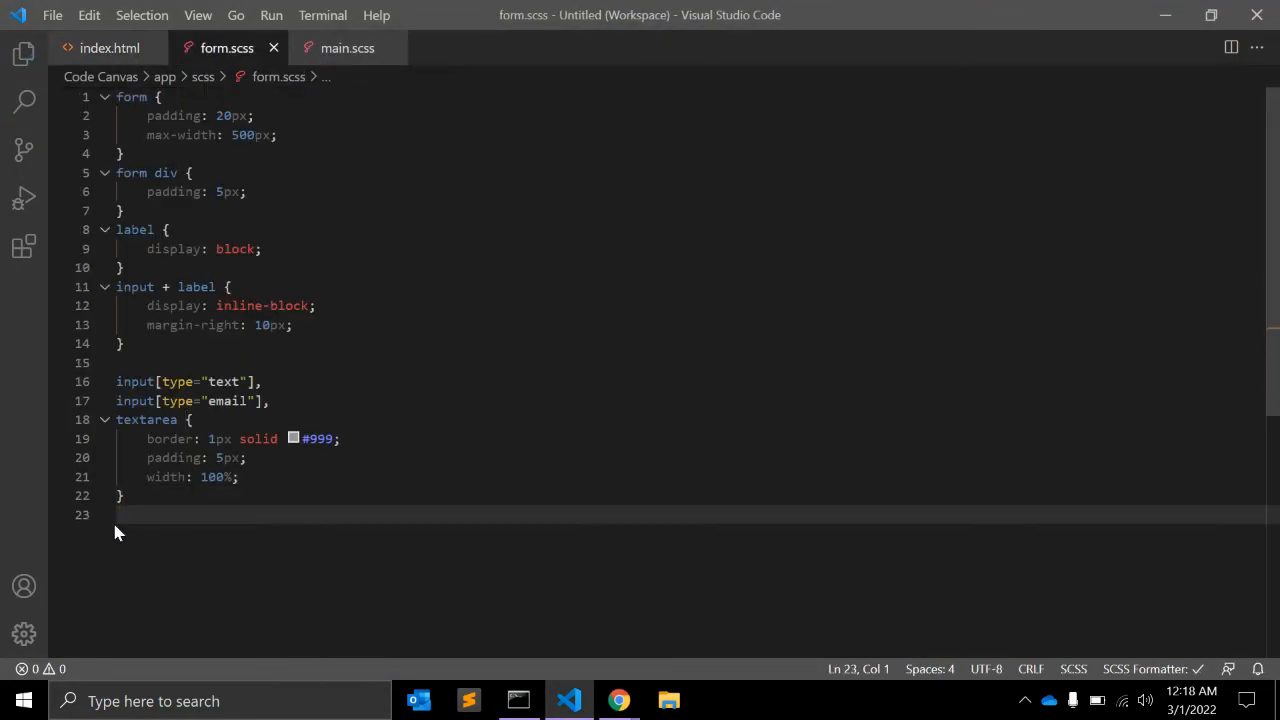
# Step: View the unstyled Name, Email, two options, Comment and Submit form in Chrome
pyautogui.click(618, 700)
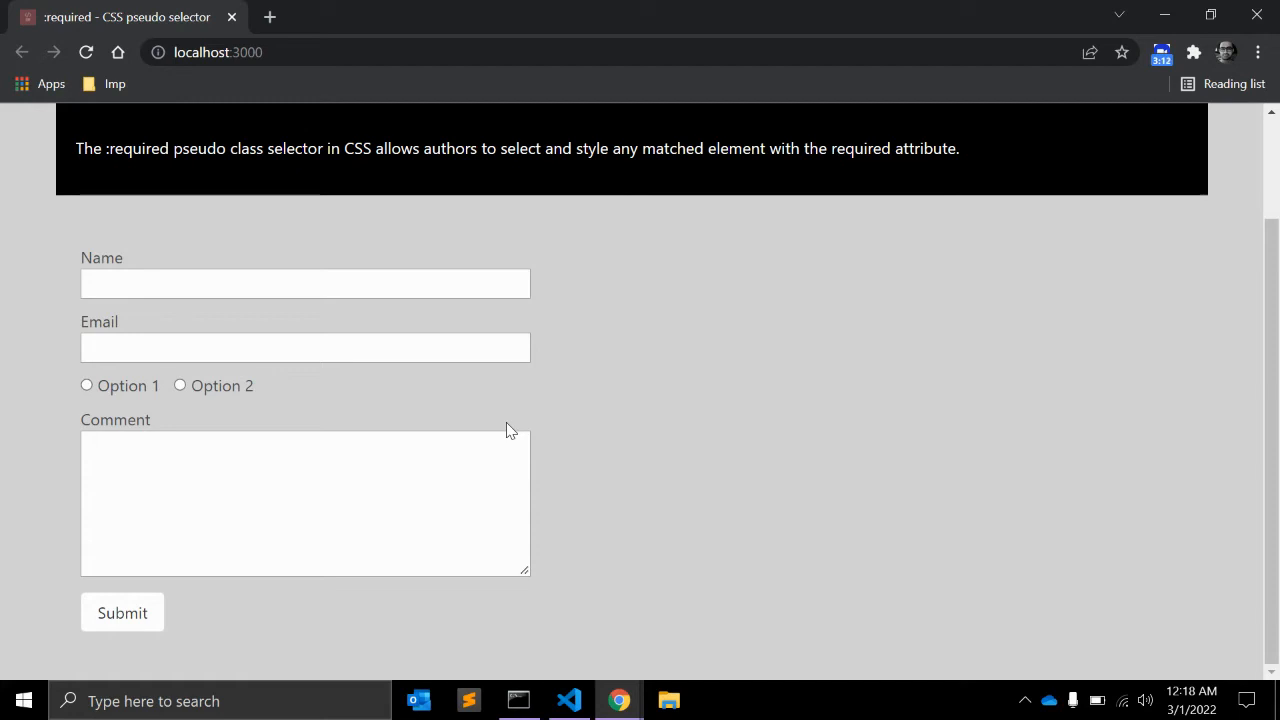
pyautogui.moveTo(135, 319)
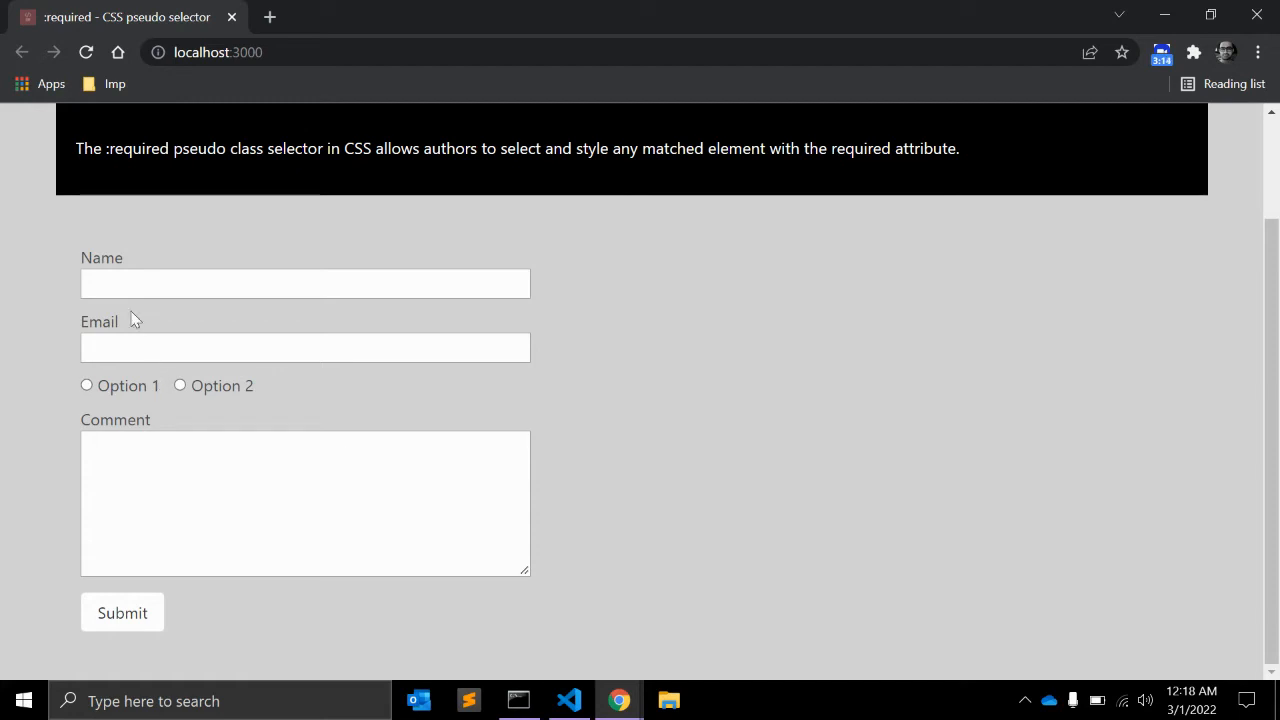
pyautogui.click(305, 283)
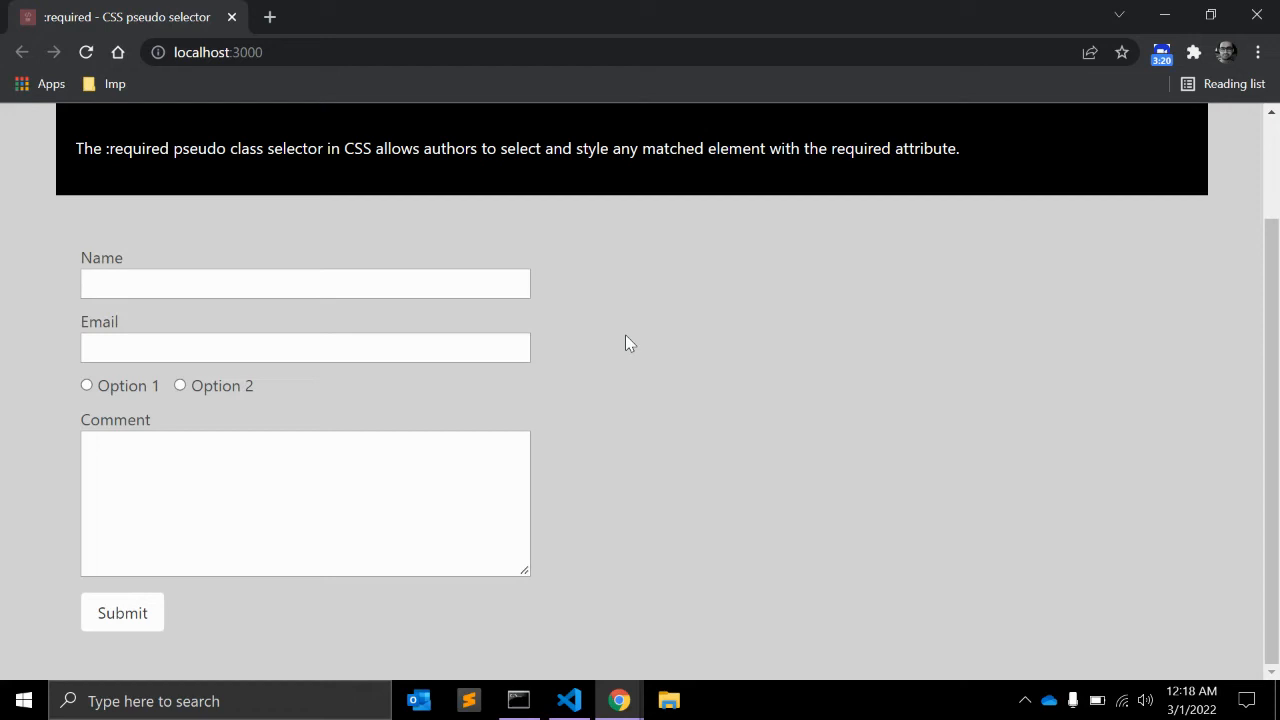
# Step: Add input:required, textarea:required { border-color: red; } below the textarea rule and save
pyautogui.click(568, 700)
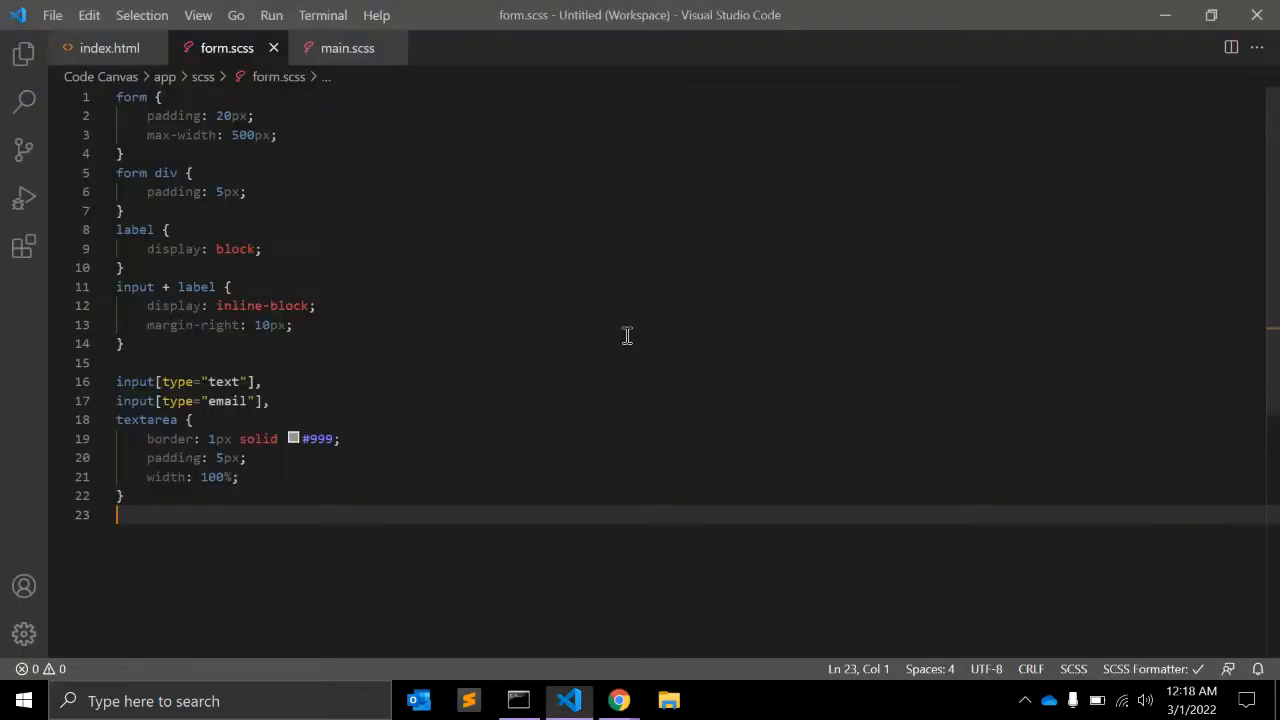
pyautogui.moveTo(479, 384)
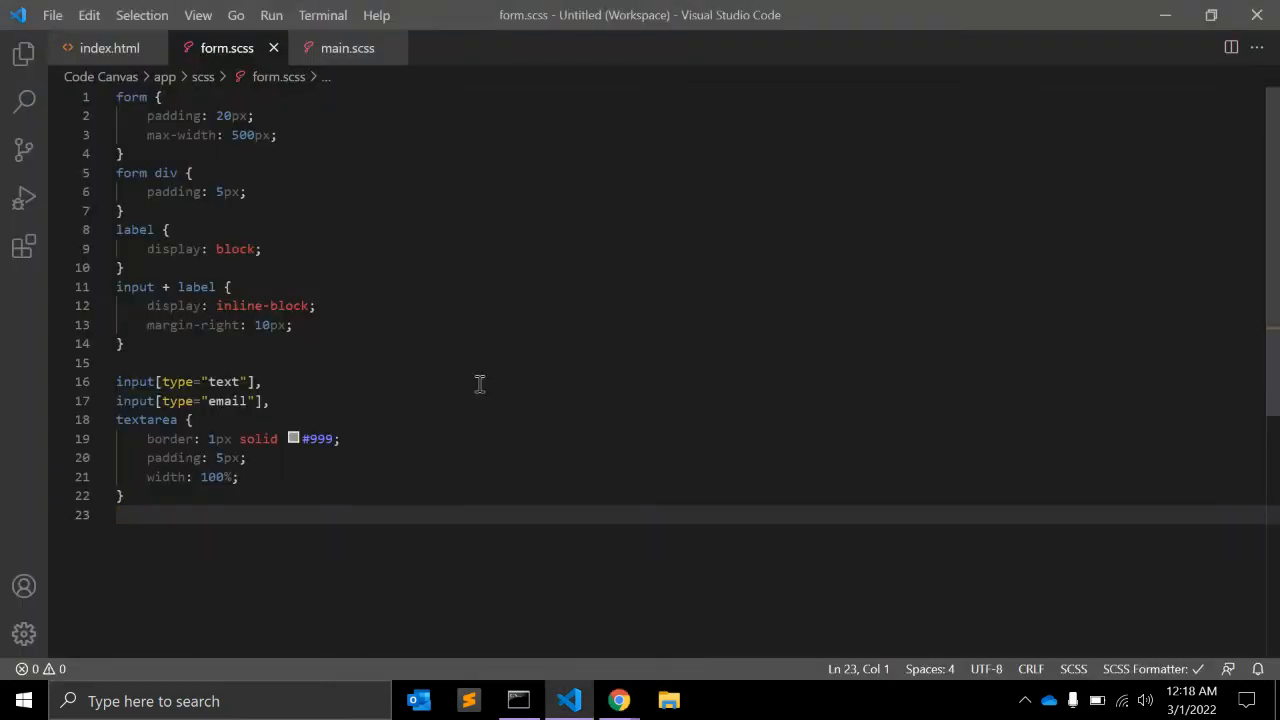
pyautogui.write('input')
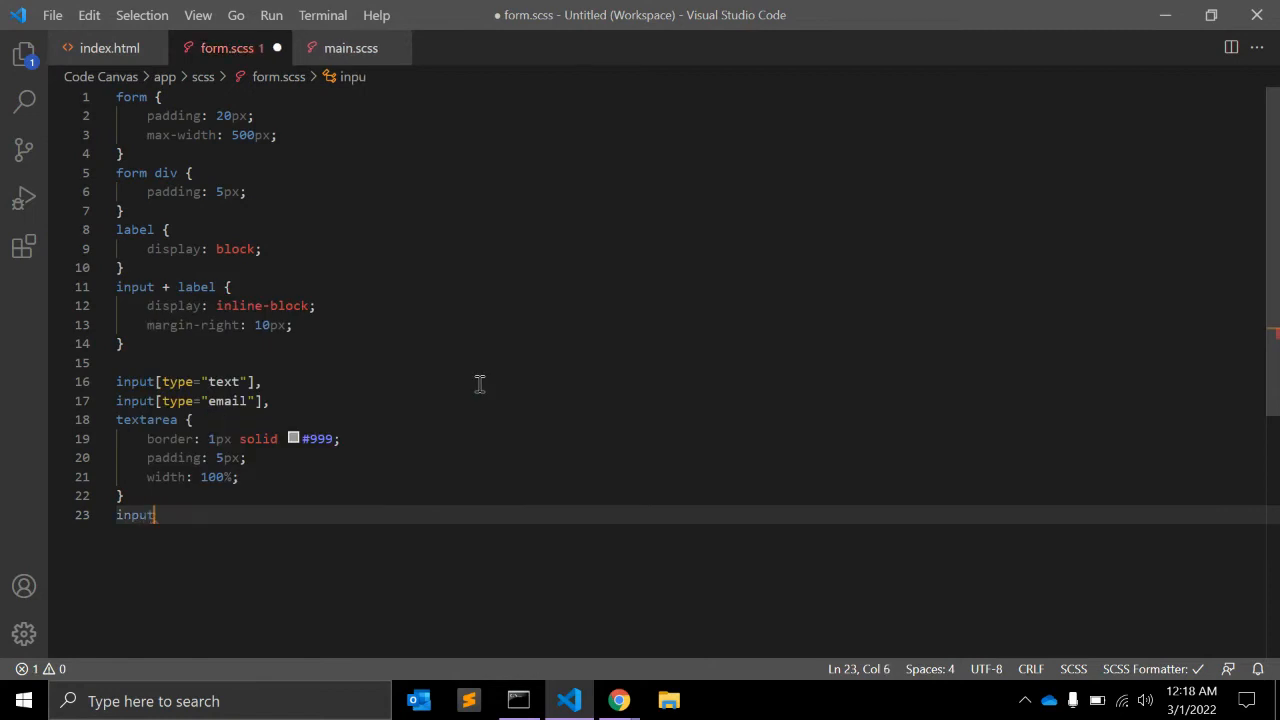
pyautogui.write(':required')
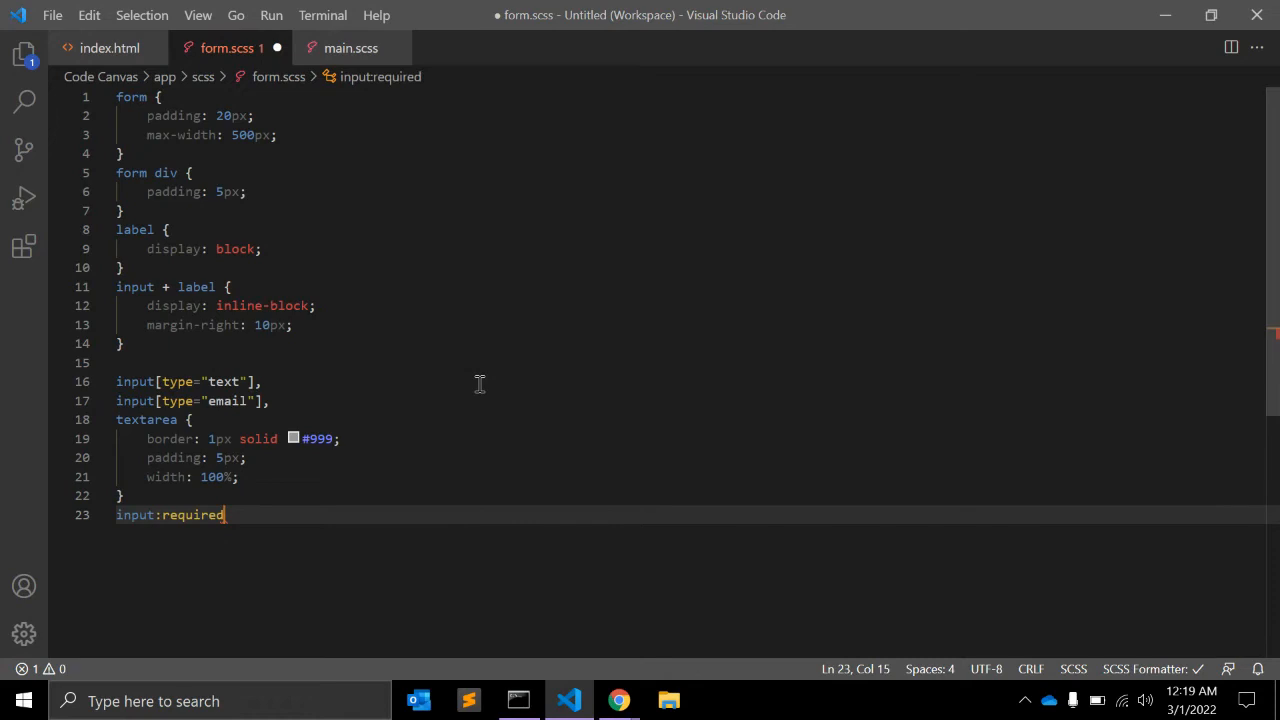
pyautogui.write('textarea:required {')
pyautogui.write('border-color: ;')
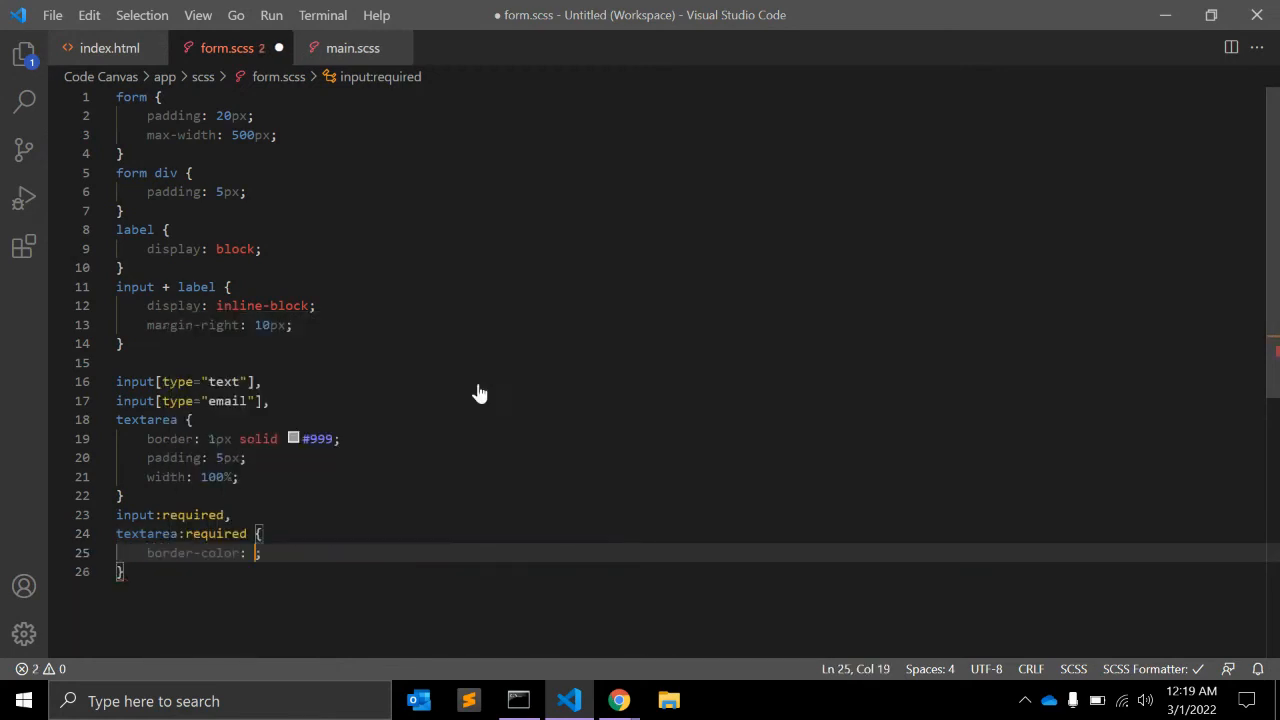
pyautogui.write('red;')
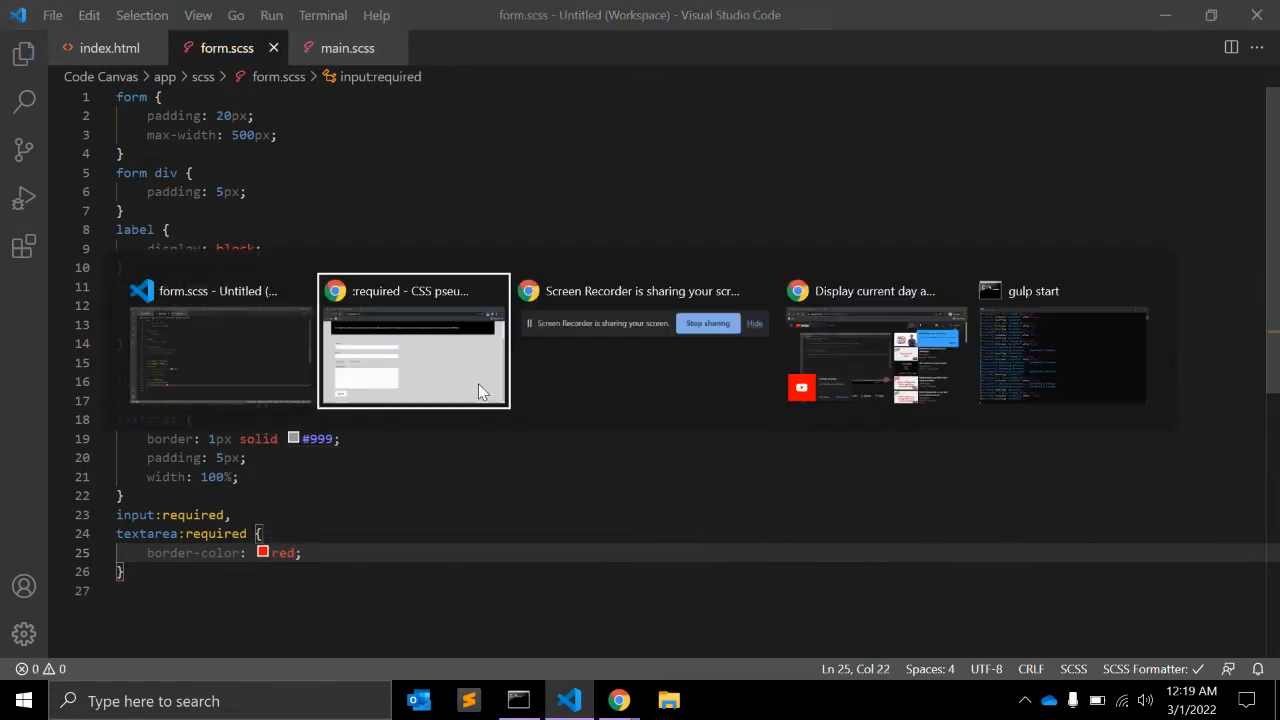
# Step: Verify red Email and Comment borders and inspect the Comment textarea in DevTools
pyautogui.click(413, 340)
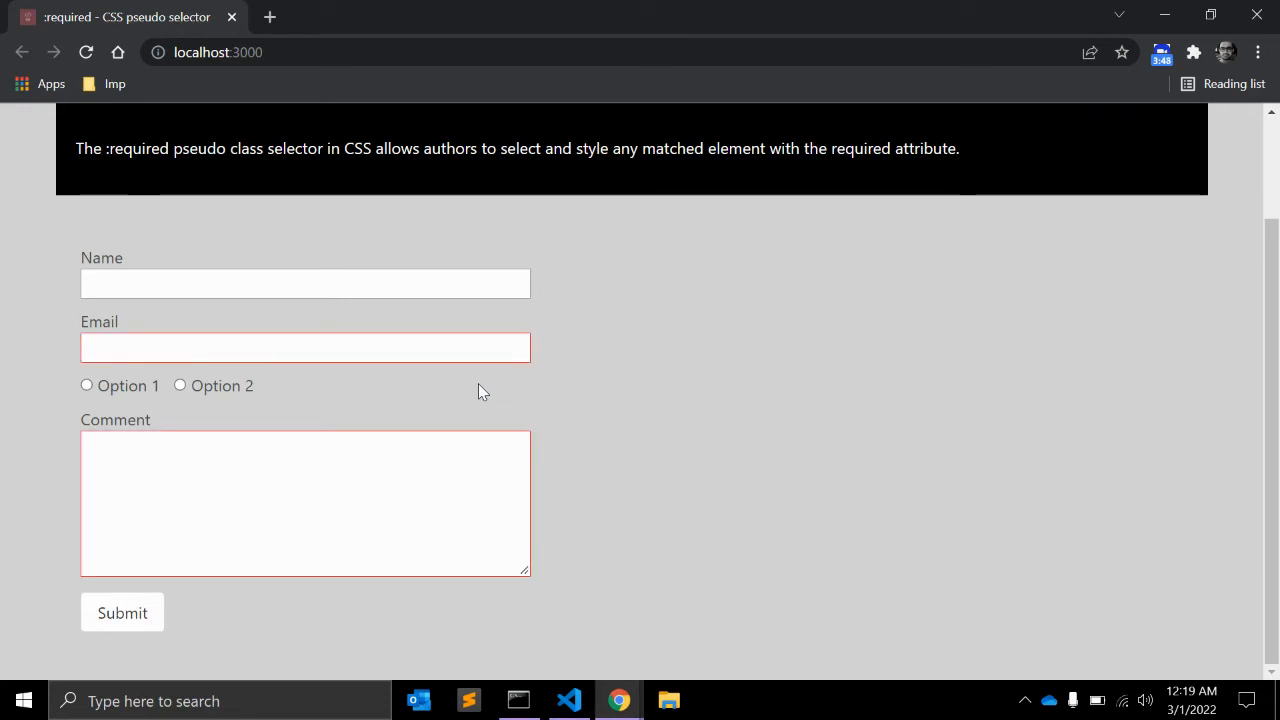
pyautogui.click(305, 347)
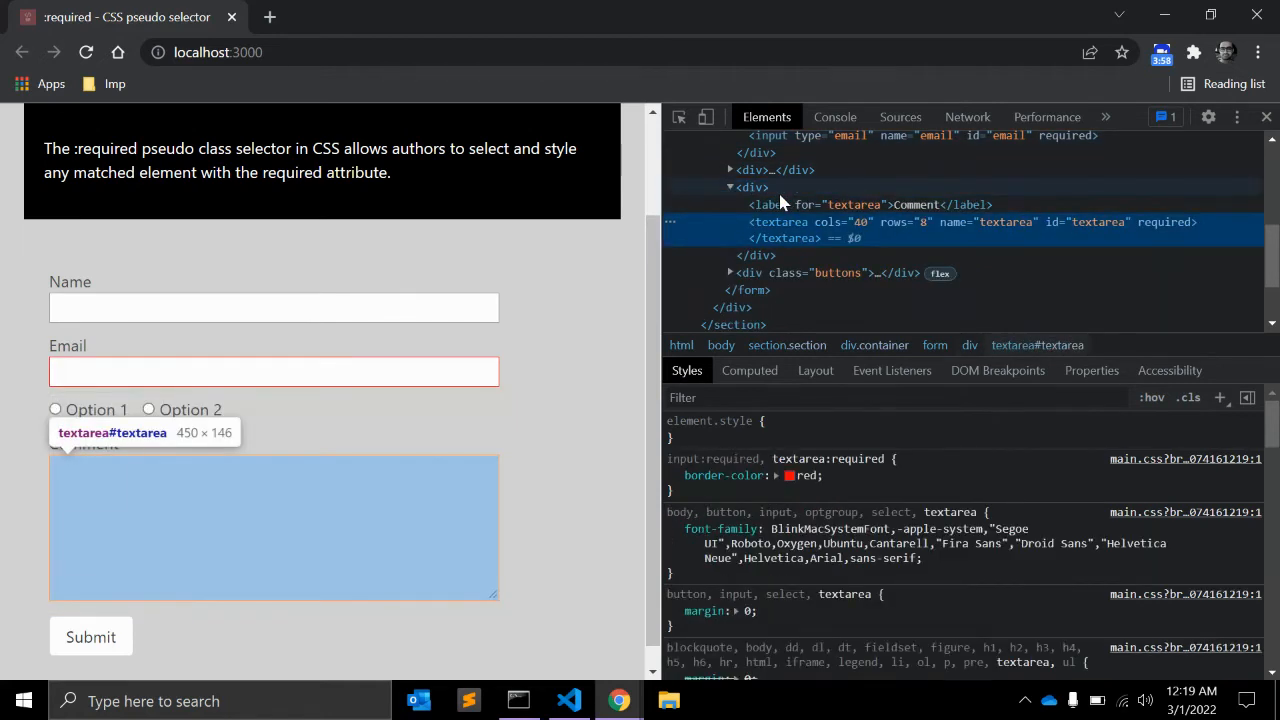
pyautogui.moveTo(1168, 232)
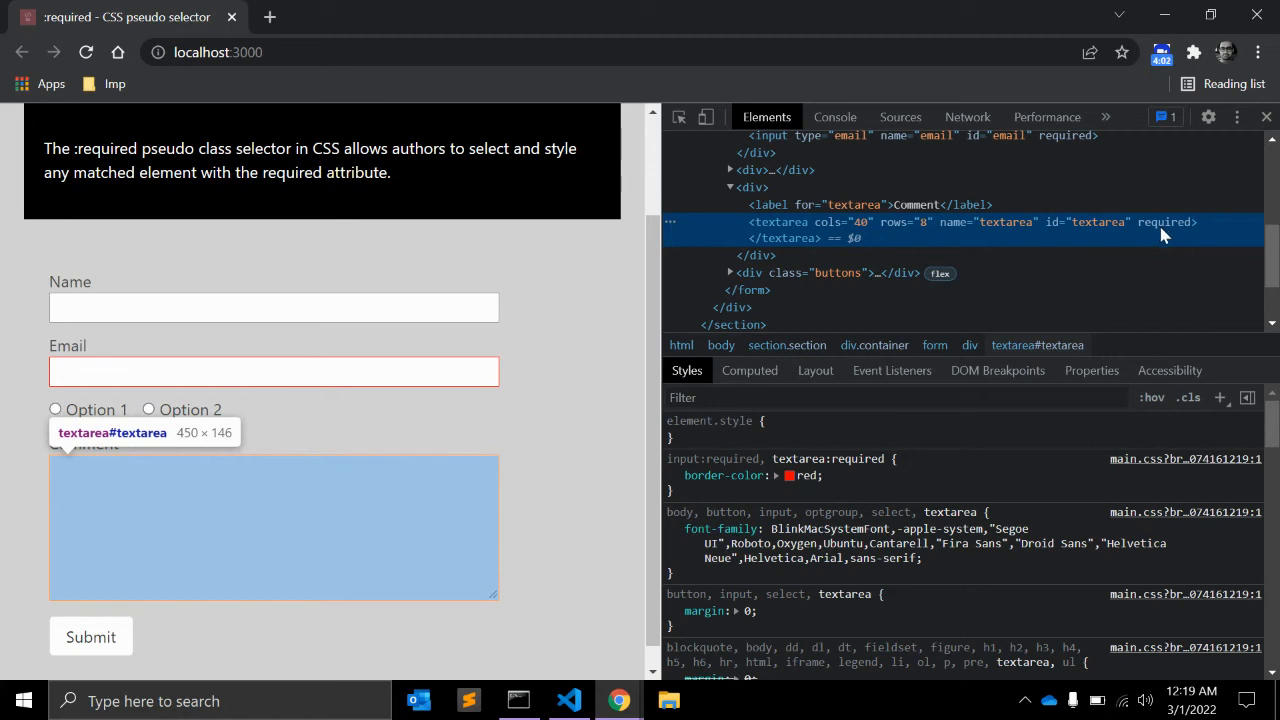
pyautogui.click(568, 700)
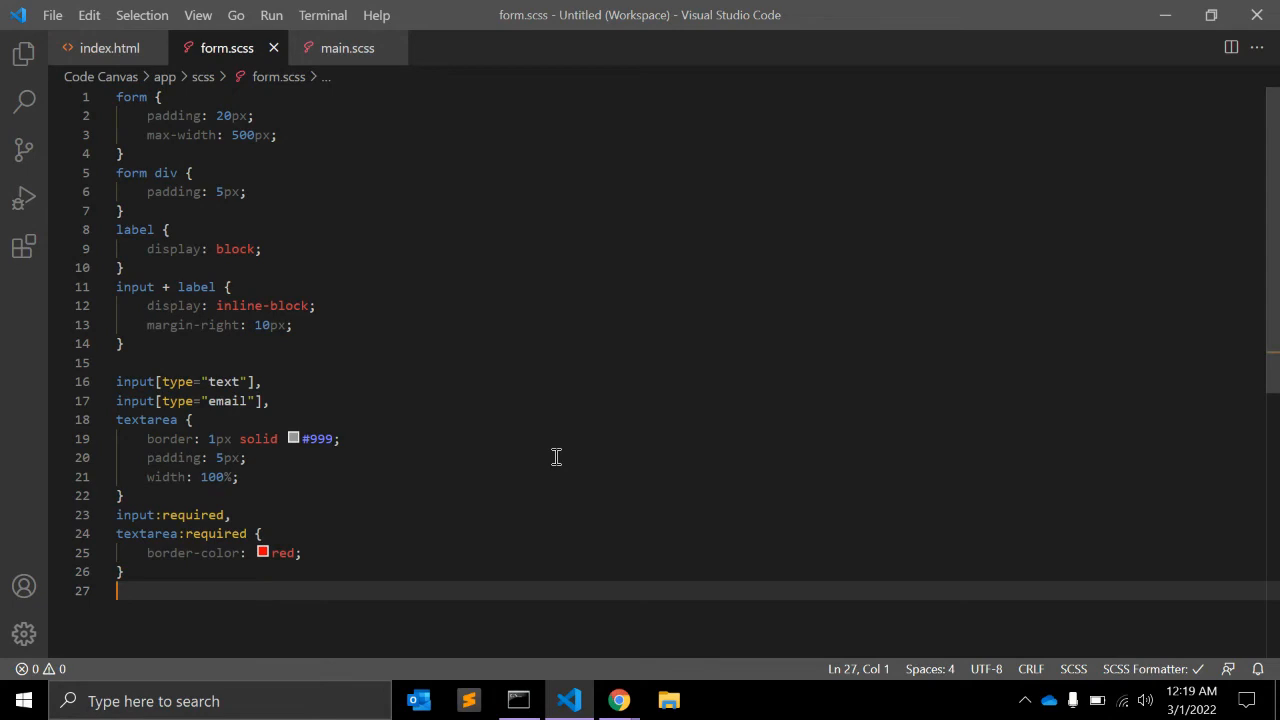
# Step: Append input:required + label { color: red; } to the end of form.scss
pyautogui.write('input:required')
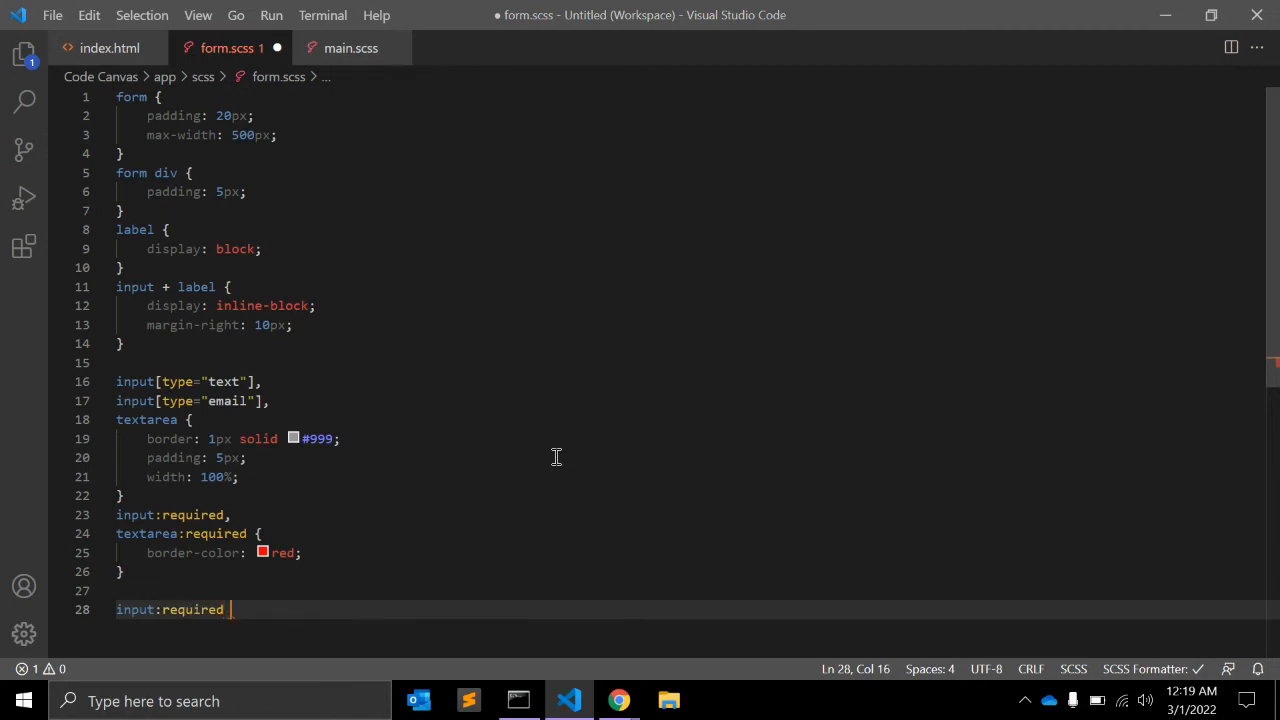
pyautogui.write('+ label {')
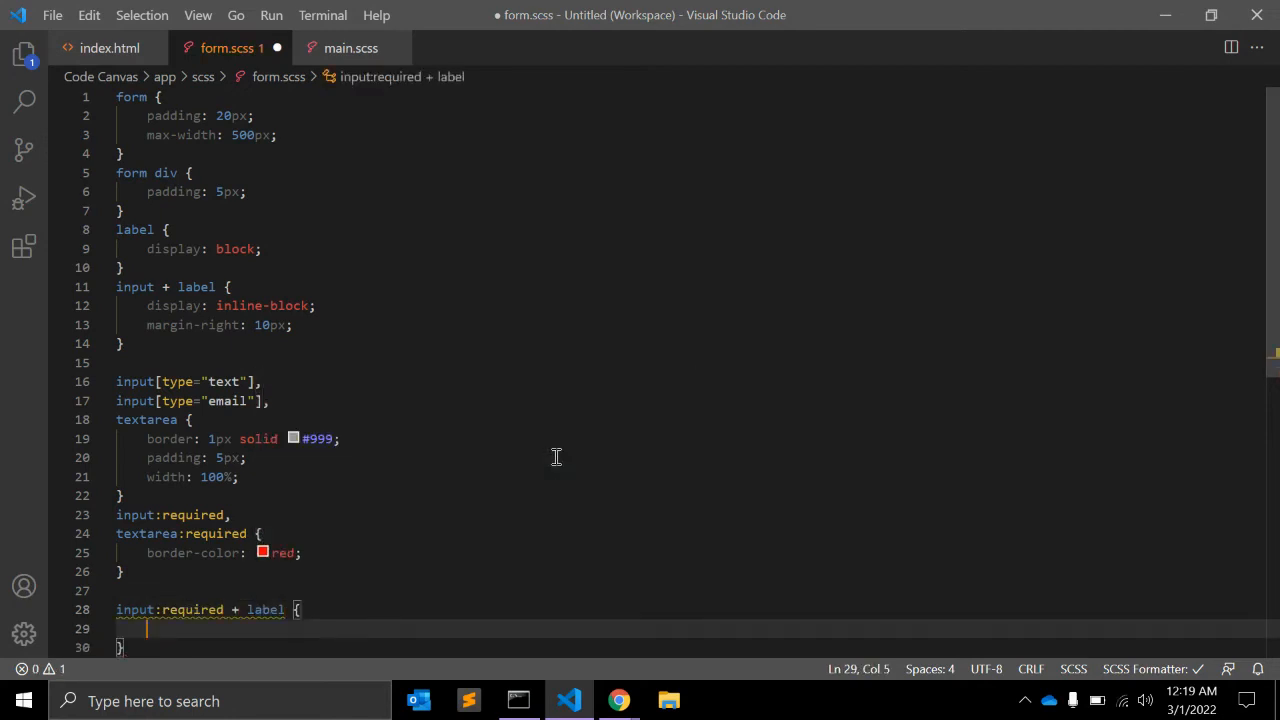
pyautogui.write('color: re')
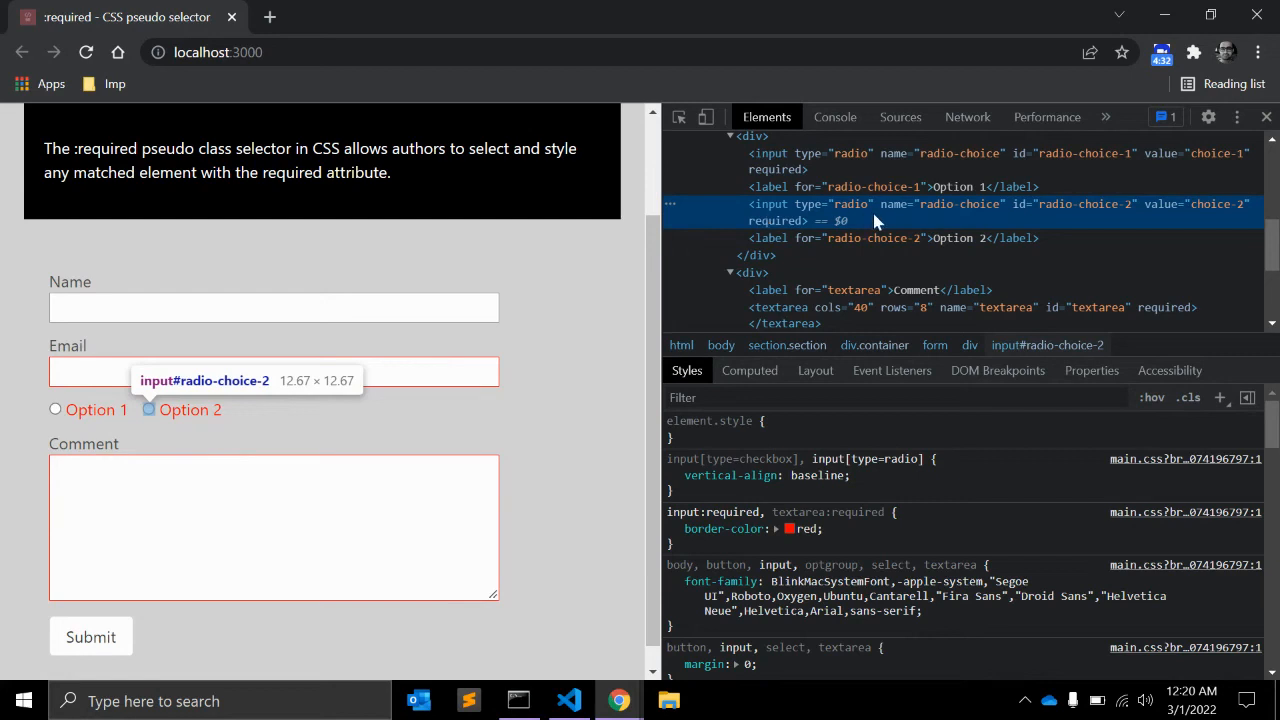
pyautogui.moveTo(802, 222)
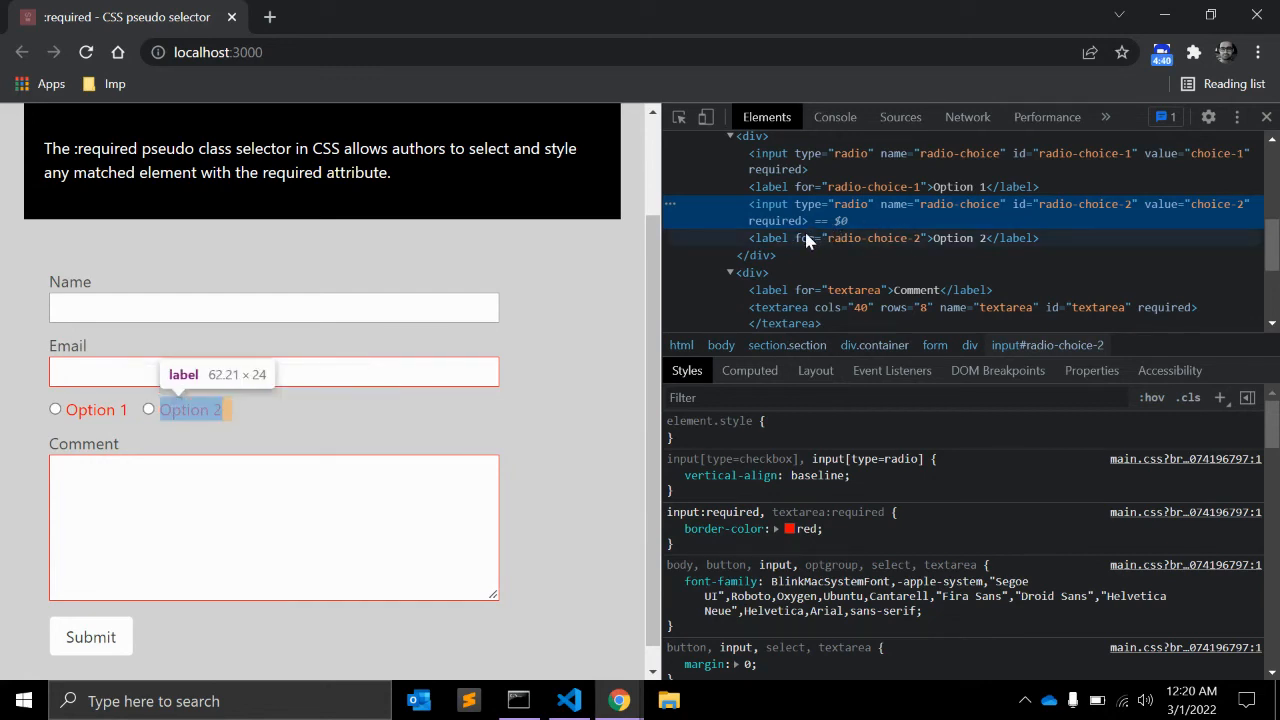
# Step: Select the Option 2 label node in DevTools to view its red color style
pyautogui.click(867, 237)
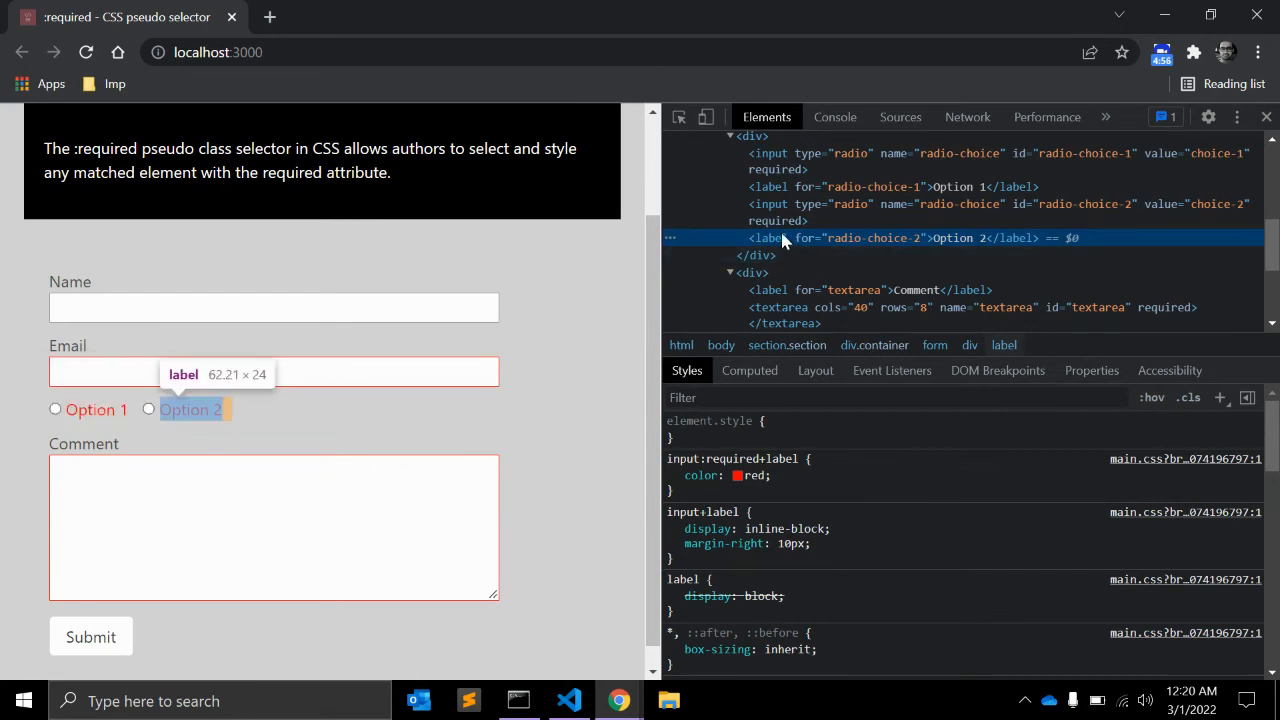
pyautogui.moveTo(378, 486)
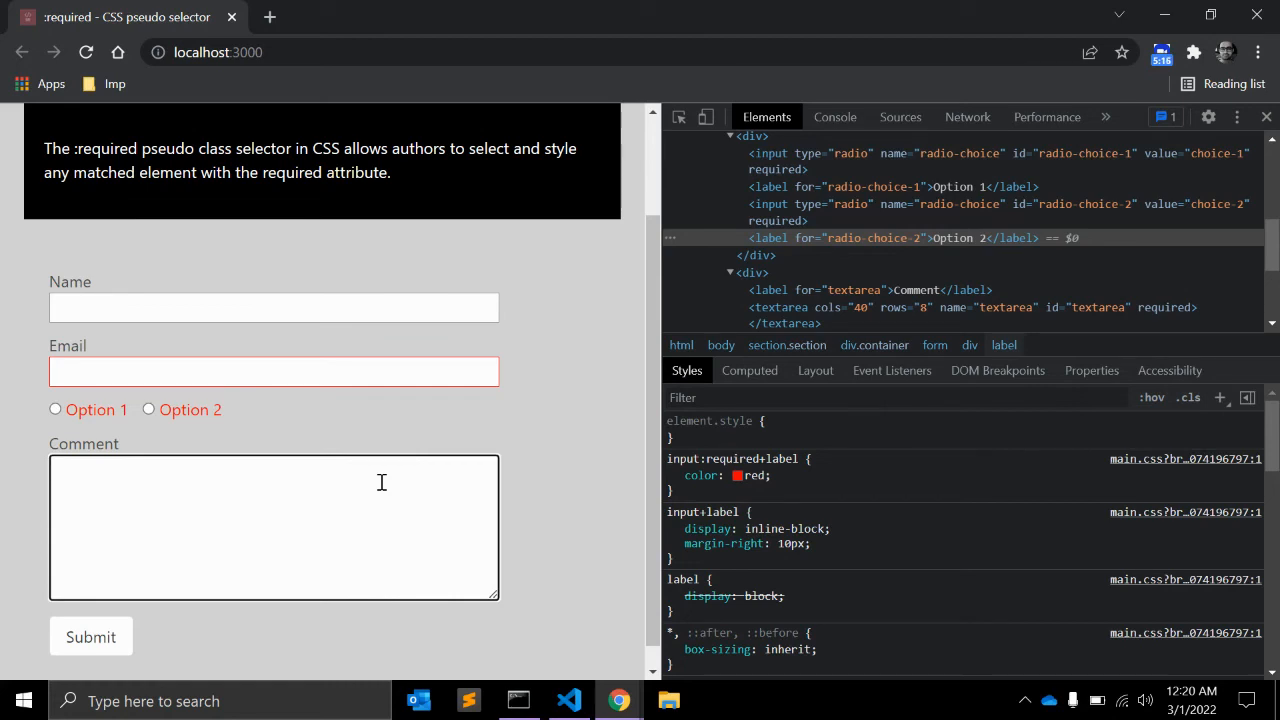
# Step: Try required="required" on the Email input in index.html, then clear its value
pyautogui.click(568, 700)
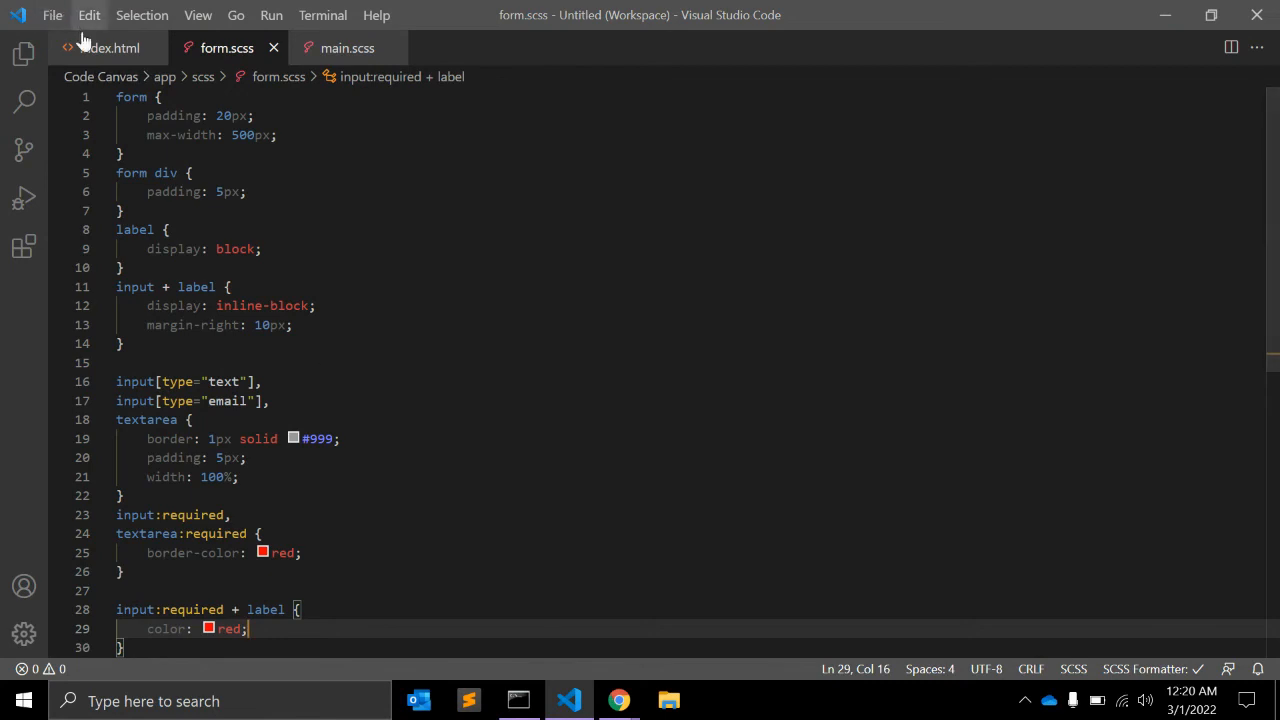
pyautogui.click(100, 47)
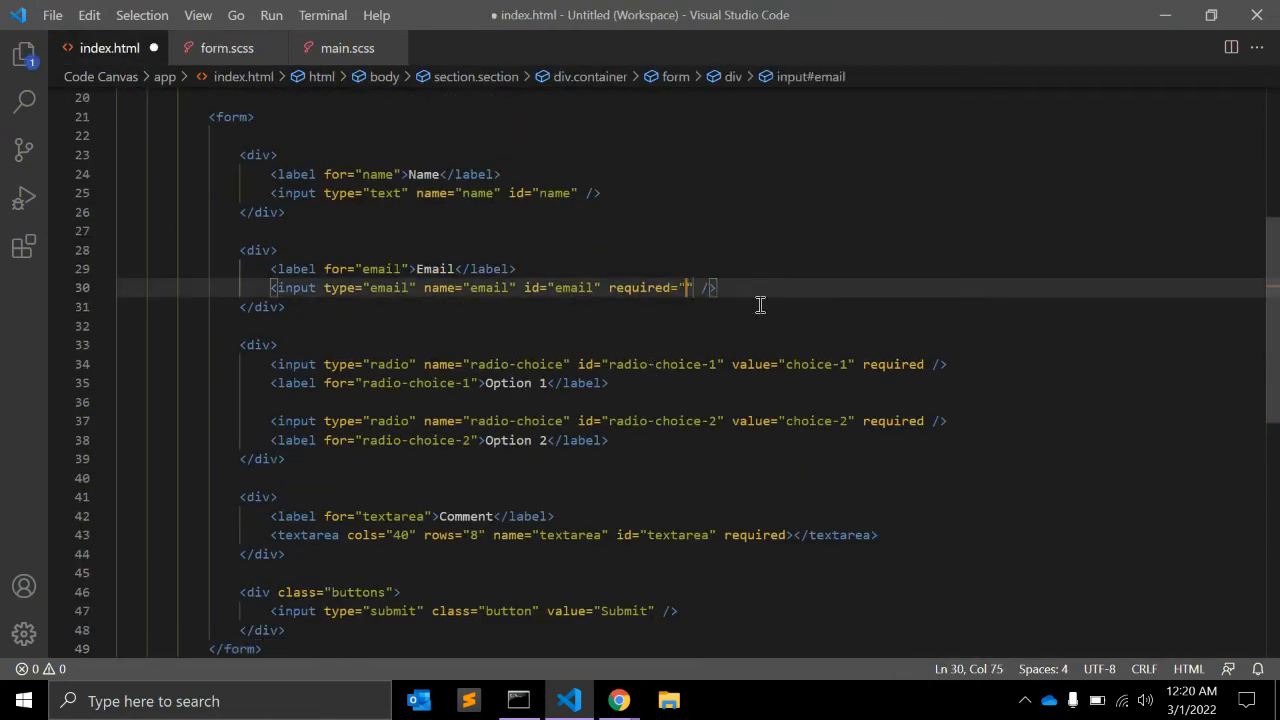
pyautogui.write('required')
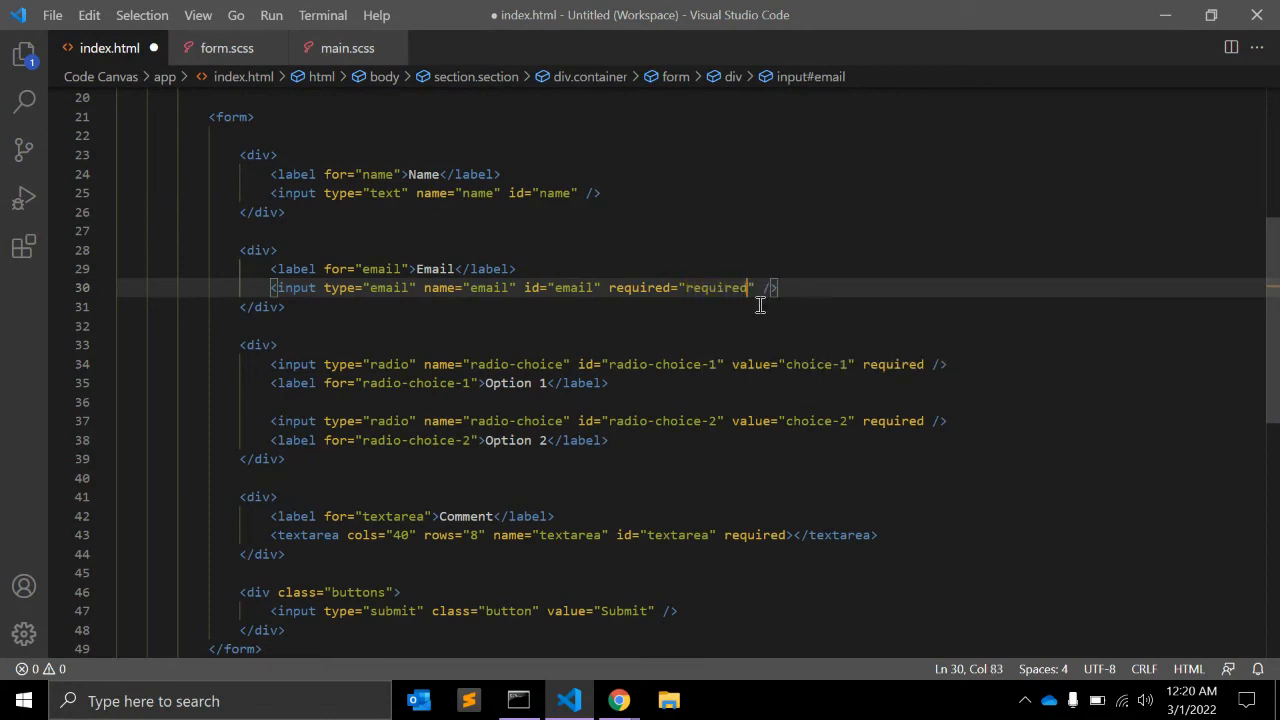
pyautogui.doubleClick(714, 287)
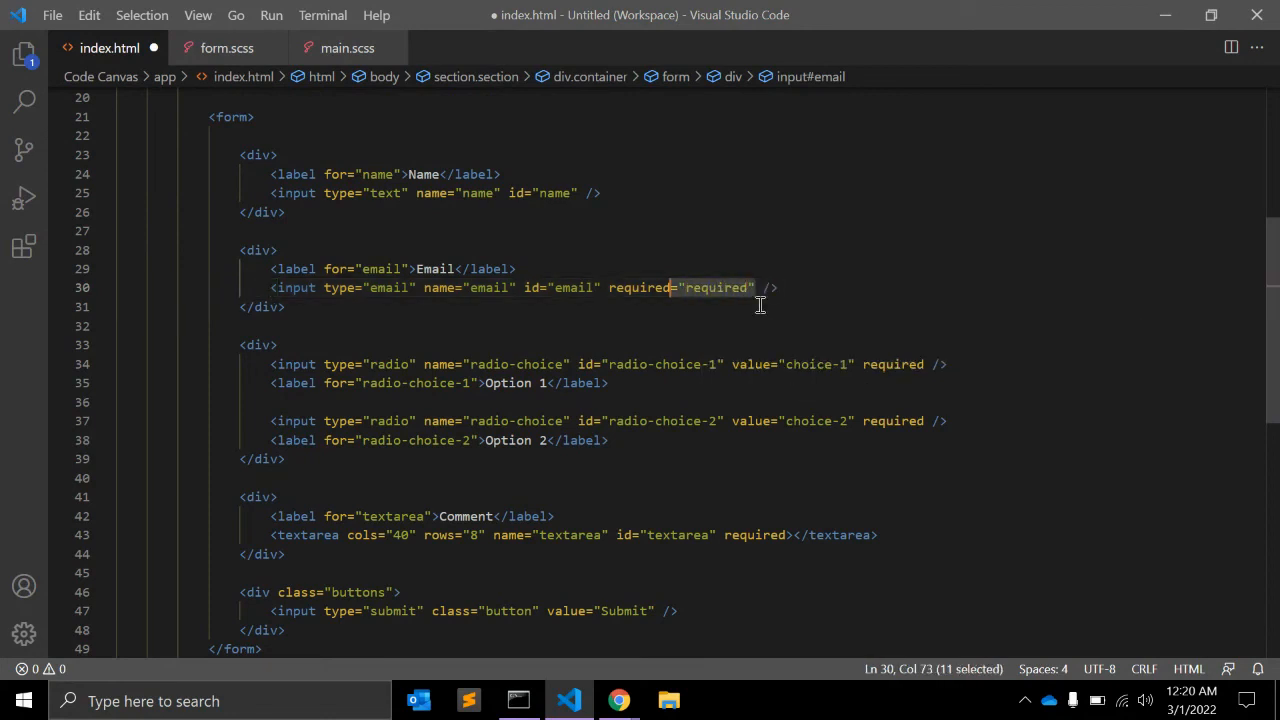
pyautogui.press('Backspace')
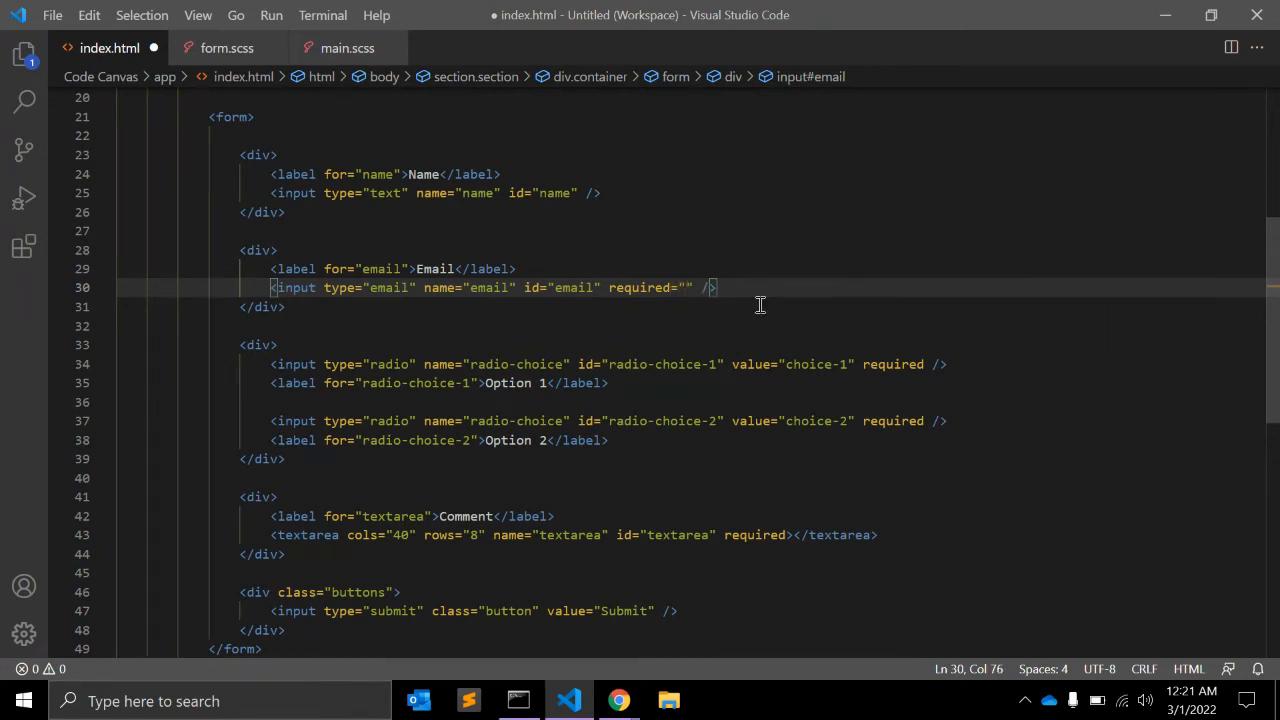
# Step: Delete the required attribute from the Email input and save index.html
pyautogui.moveTo(692, 287); pyautogui.dragTo(667, 287)
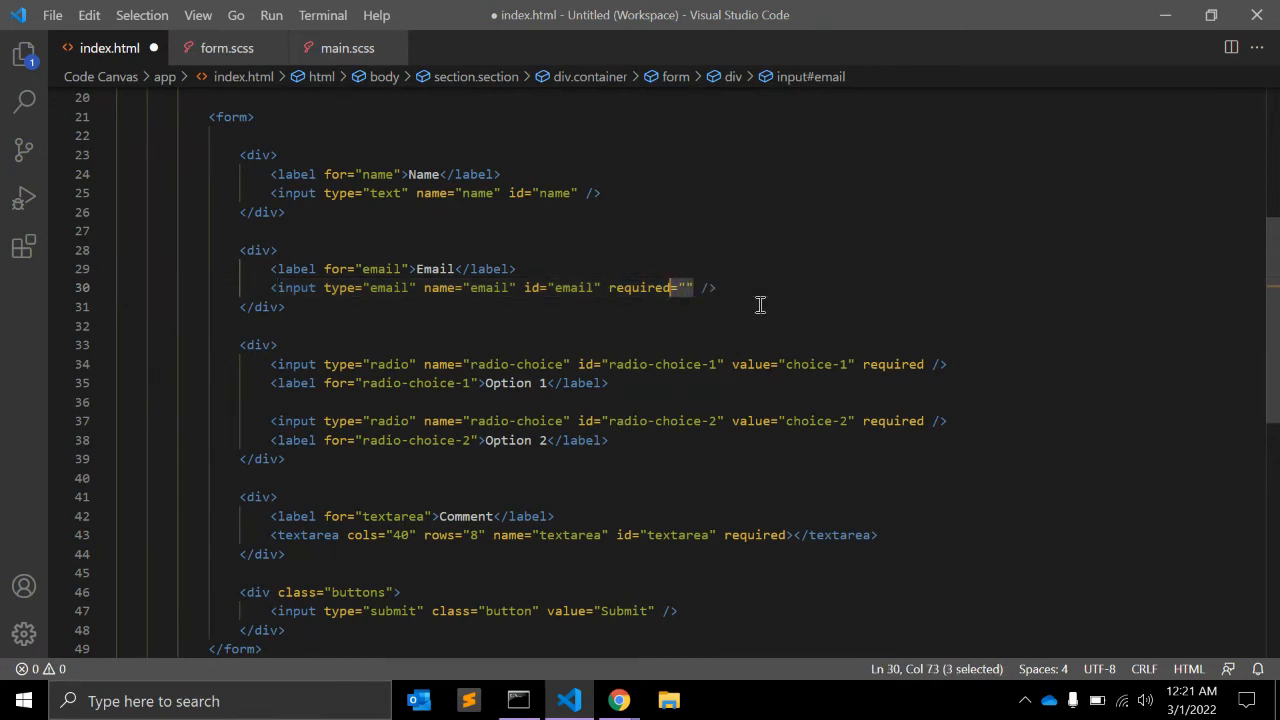
pyautogui.write('required')
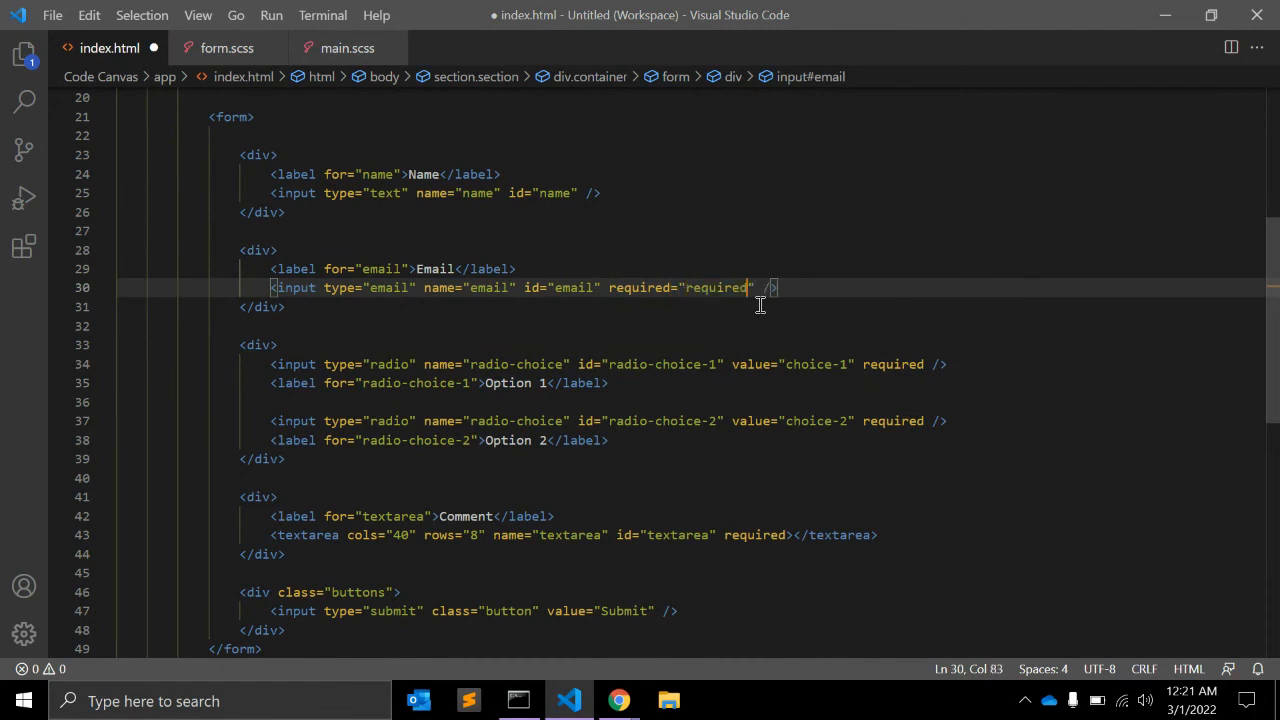
pyautogui.press('Backspace')
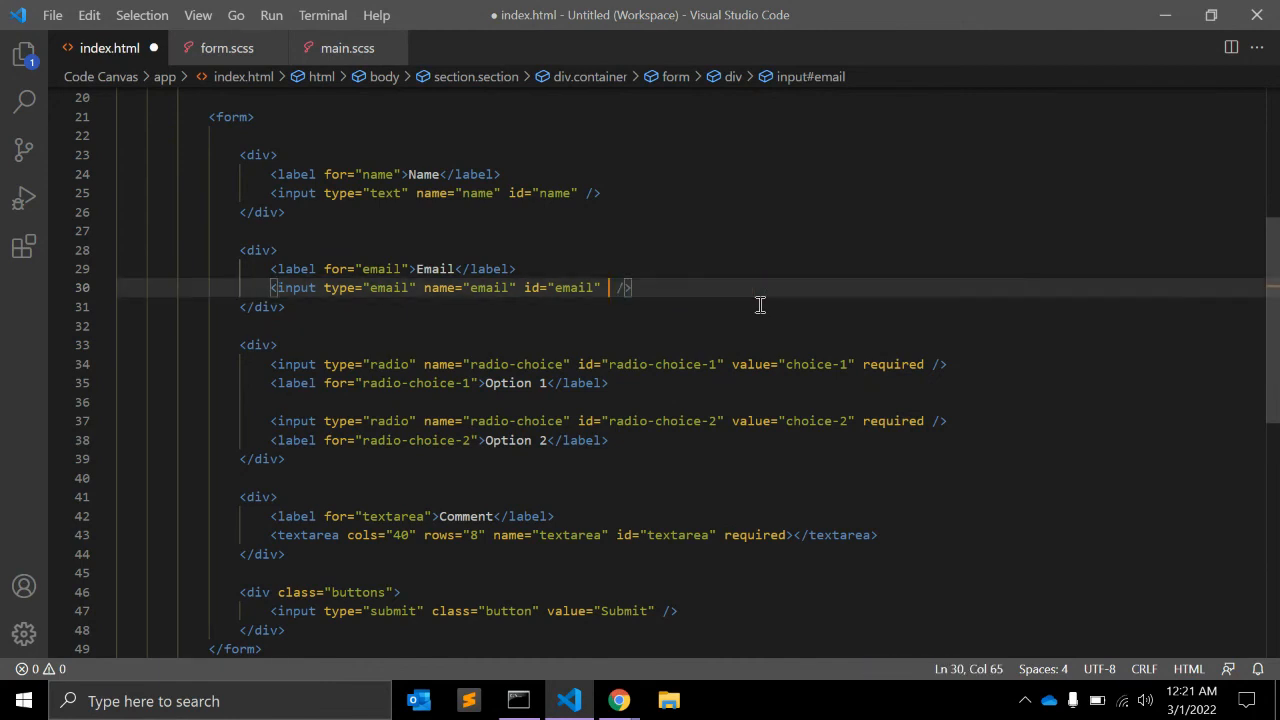
pyautogui.press('Backspace')
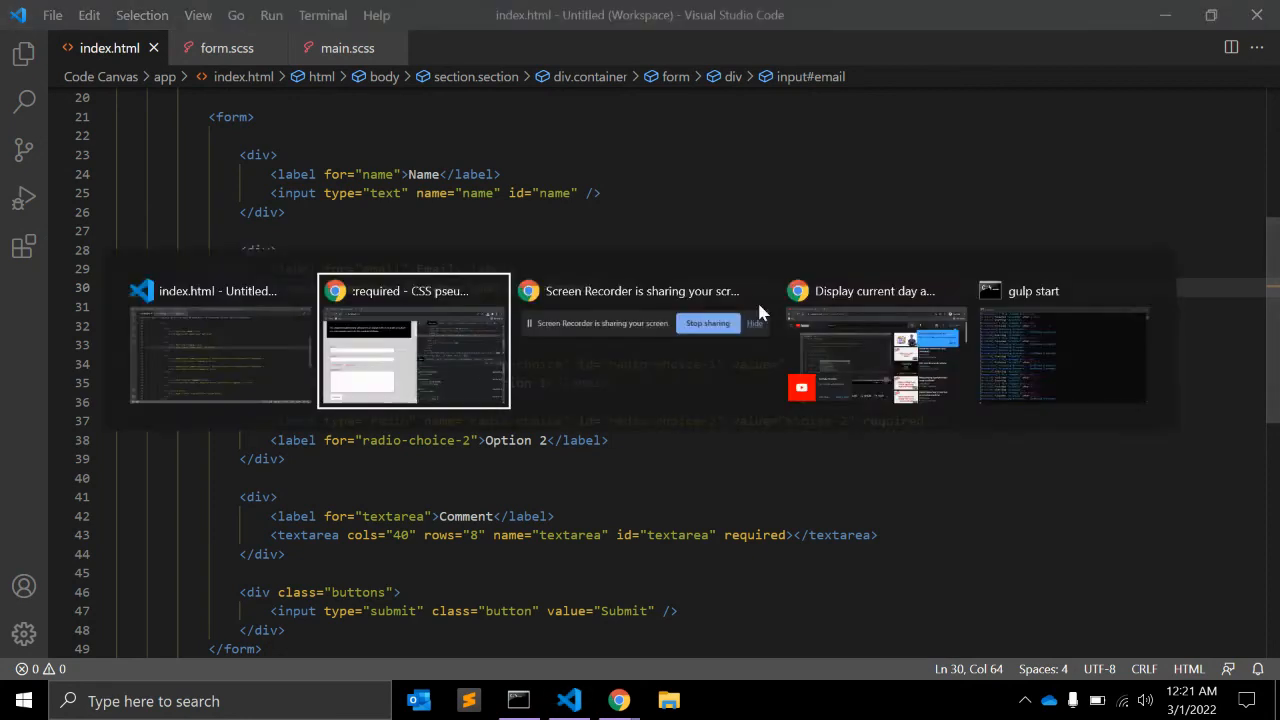
# Step: Check in Chrome that the Email field no longer has a red border while Comment stays red
pyautogui.click(413, 340)
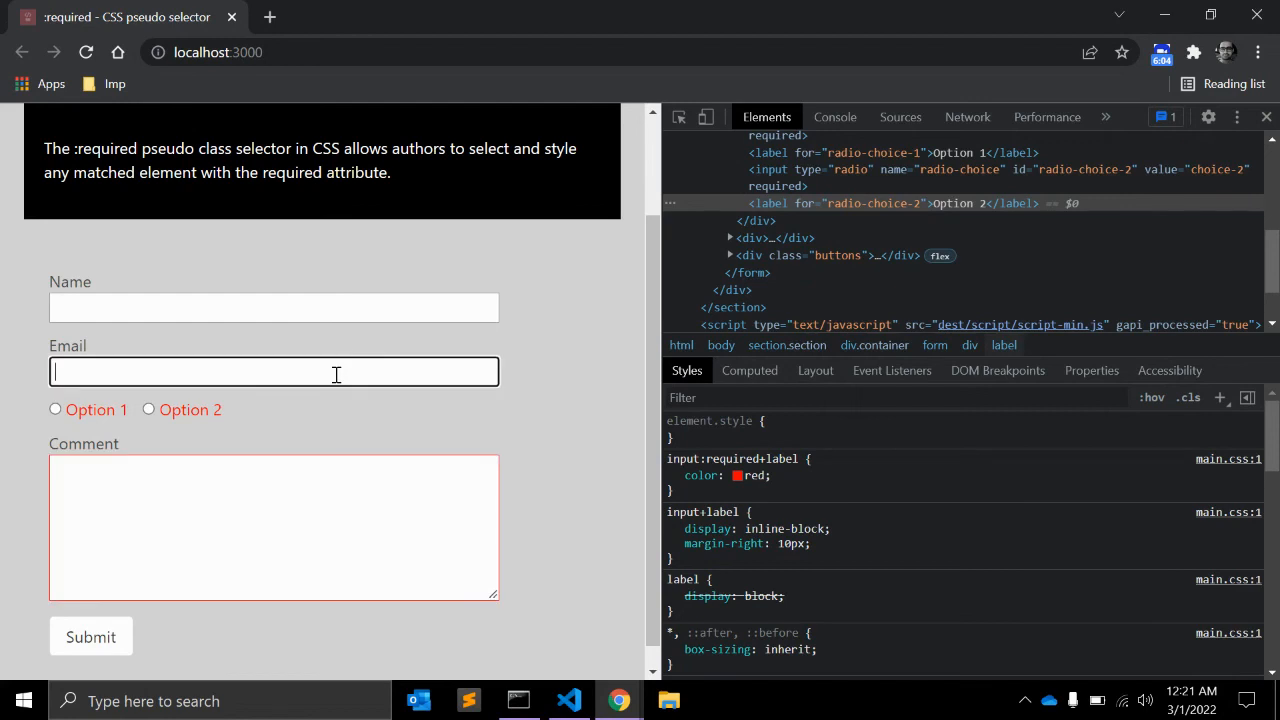
pyautogui.click(274, 525)
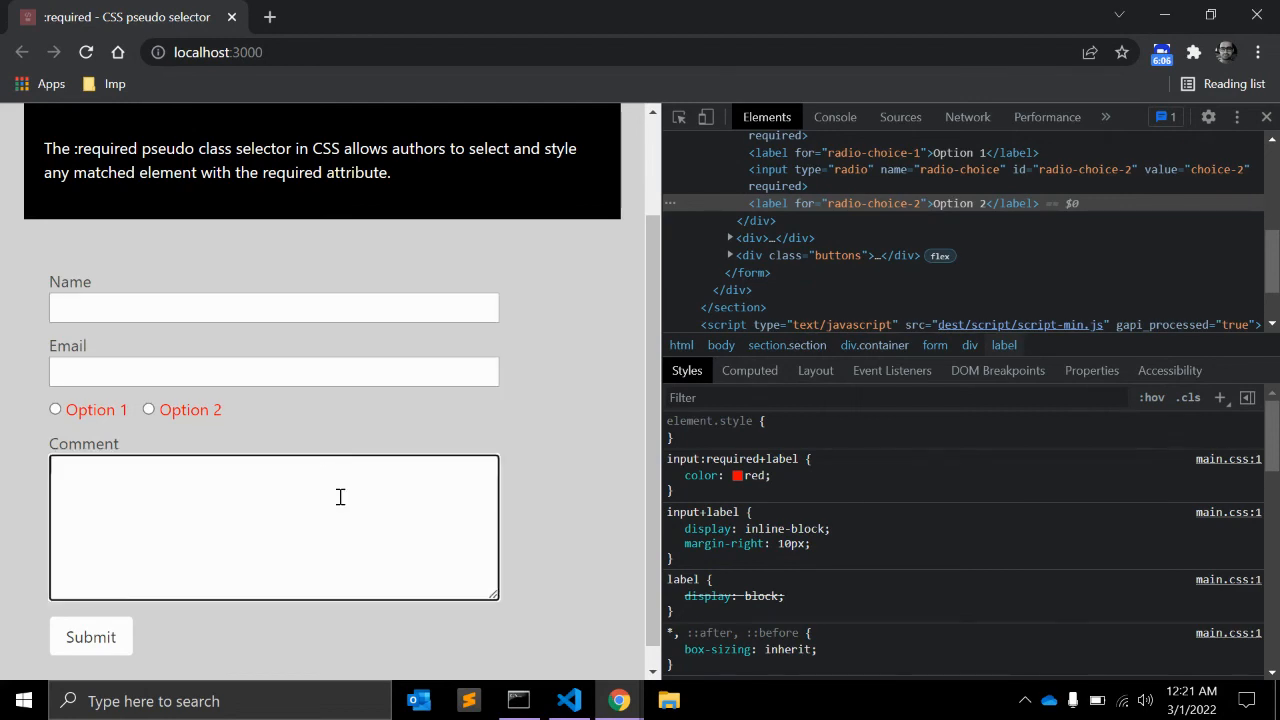
pyautogui.moveTo(380, 408)
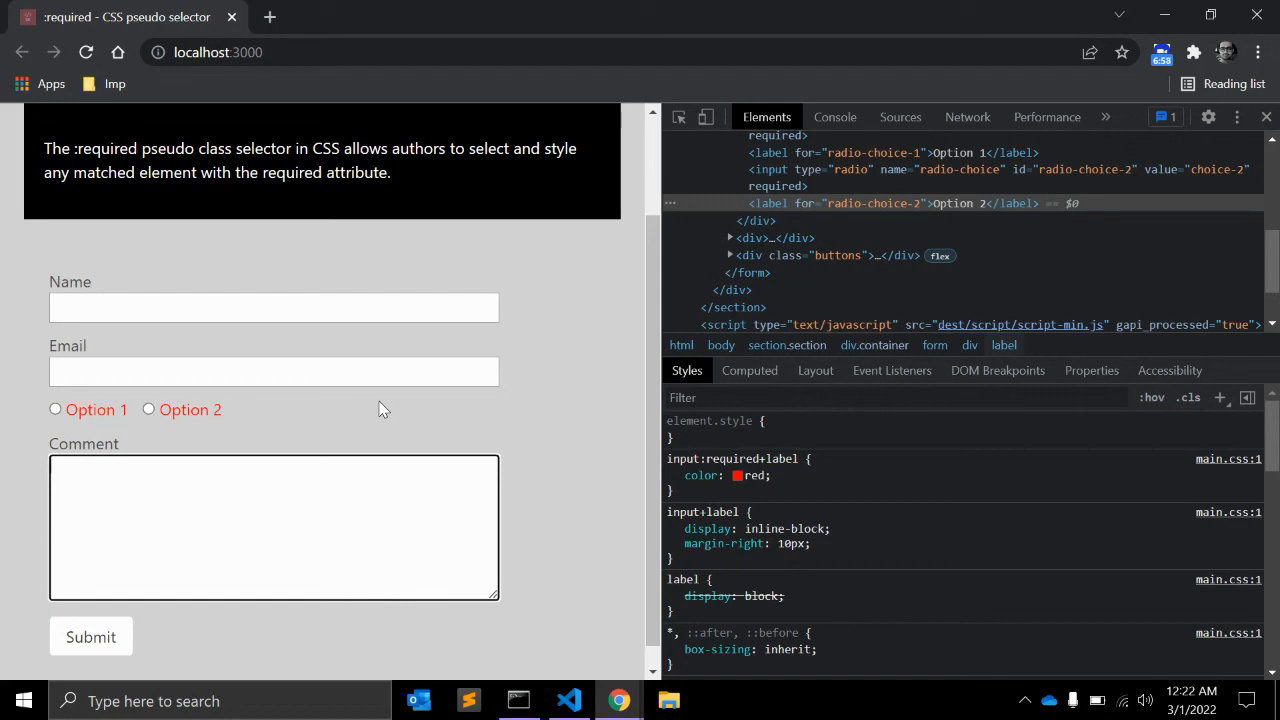
pyautogui.moveTo(623, 316)
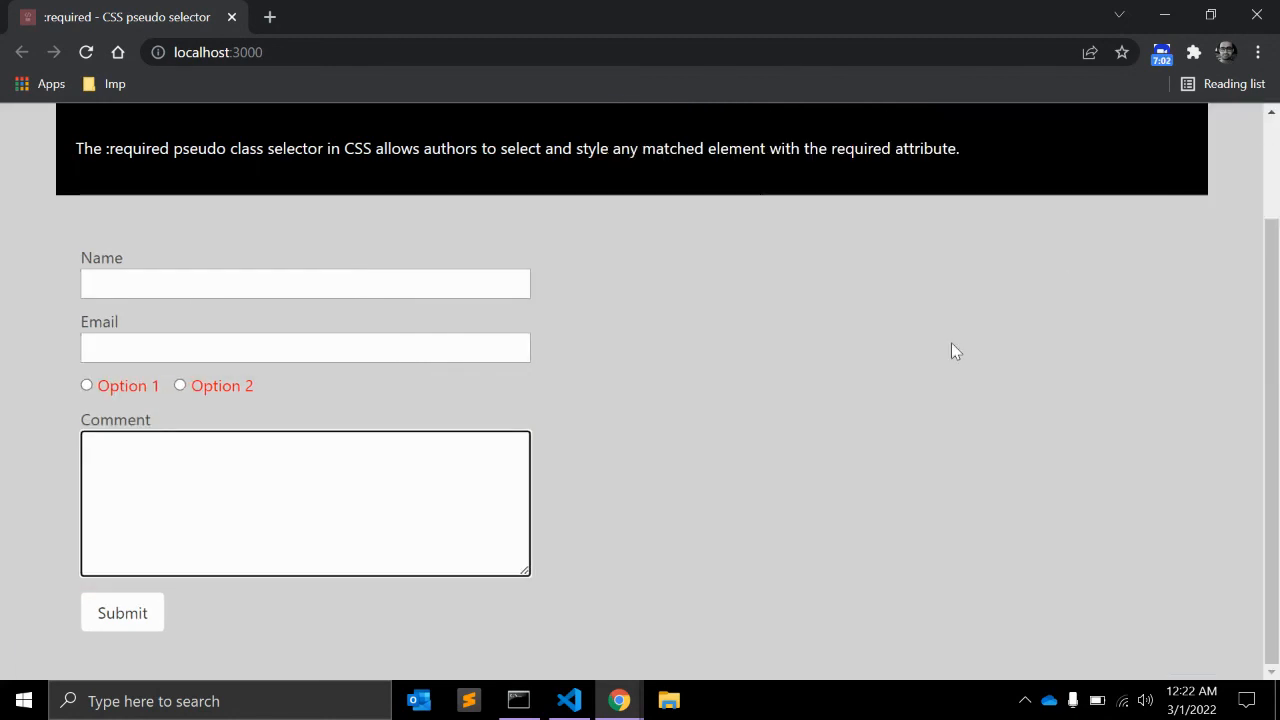
pyautogui.scroll(3)
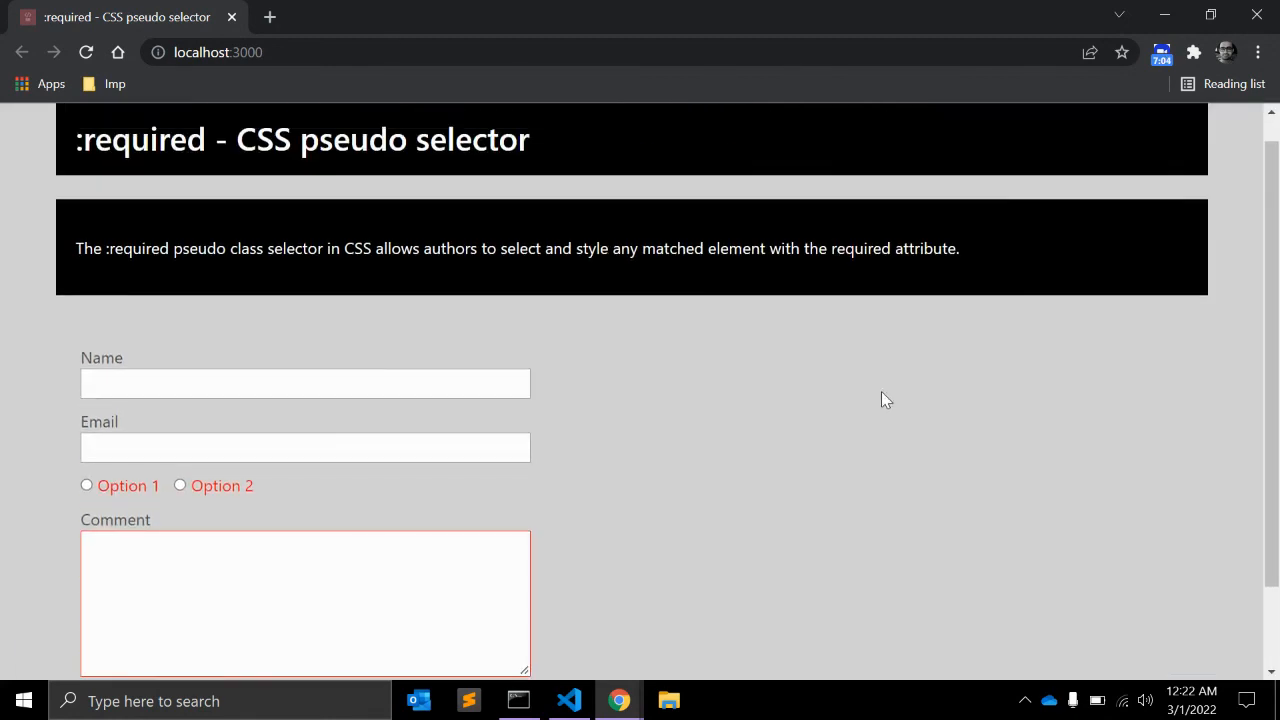
pyautogui.scroll(3)
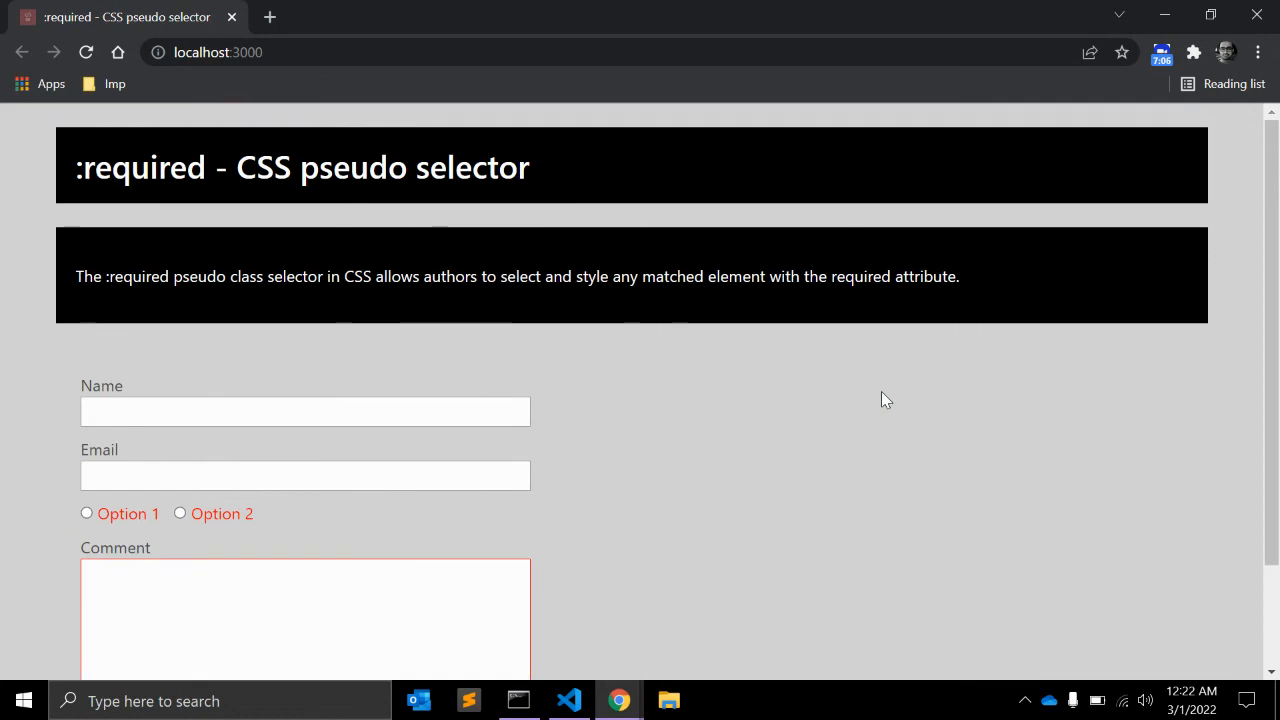